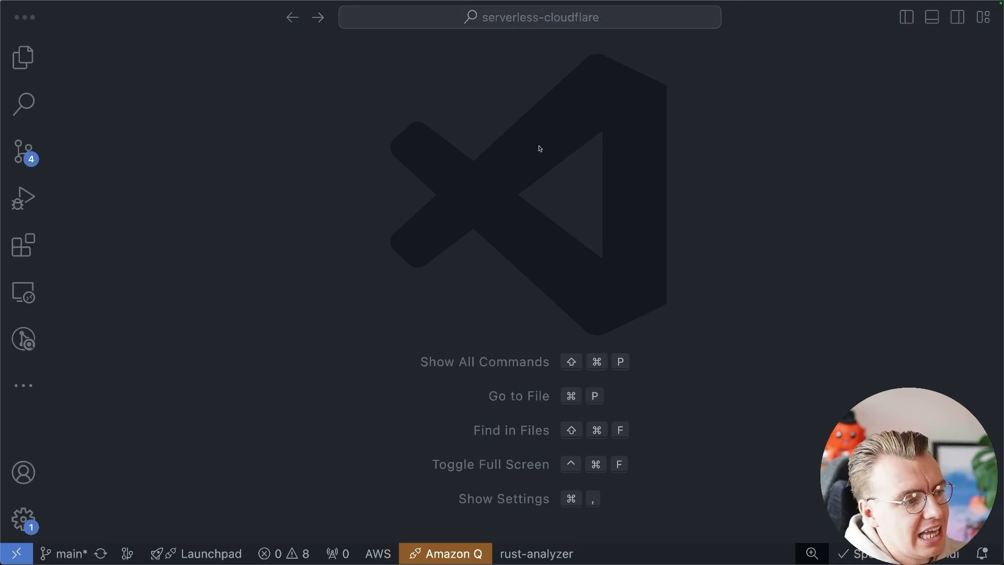
Step: Show the project's file tree in the Explorer and expand the src folder
click(23, 57)
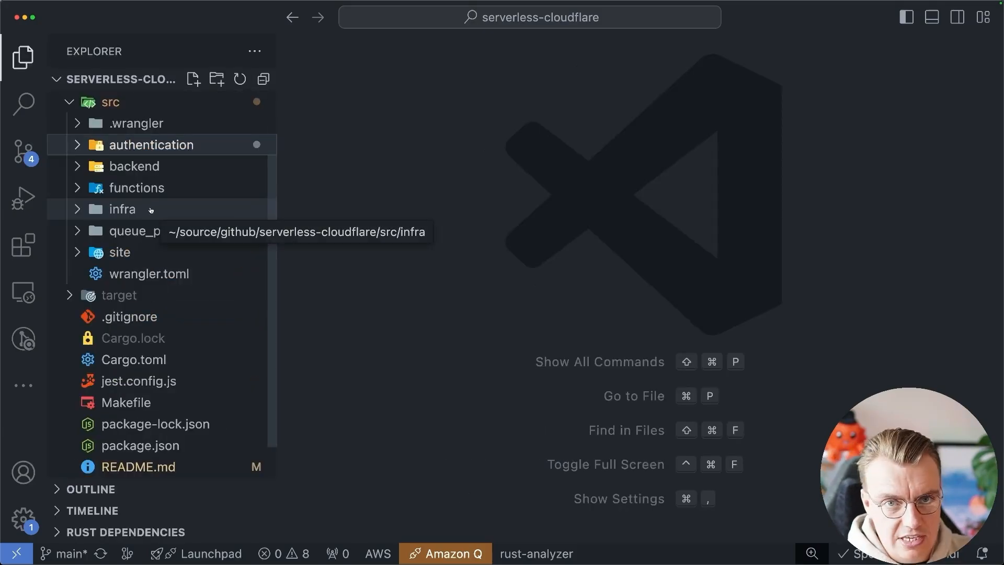
click(122, 209)
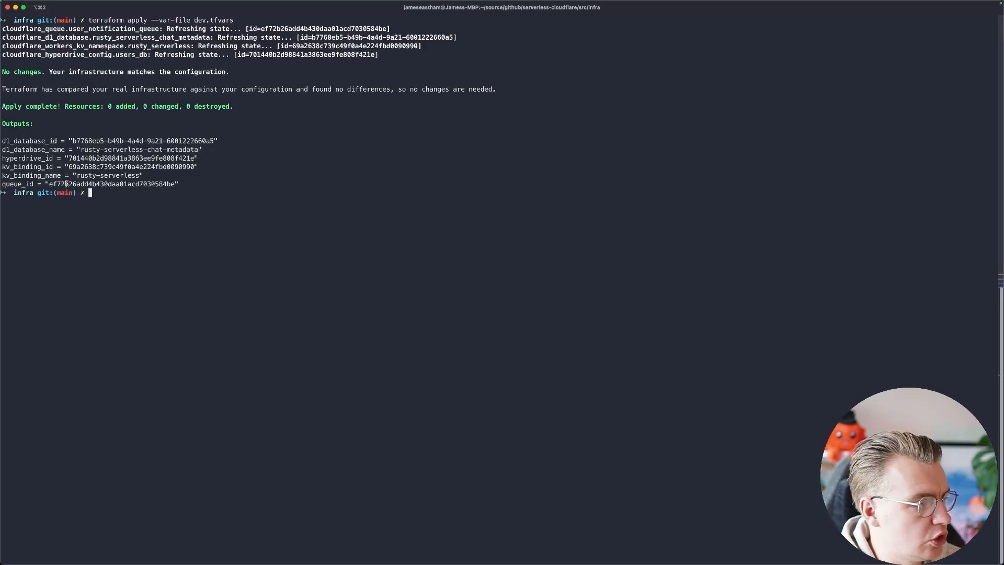
Step: Select the queue_id output from the no-change terraform apply run
double_click(112, 184)
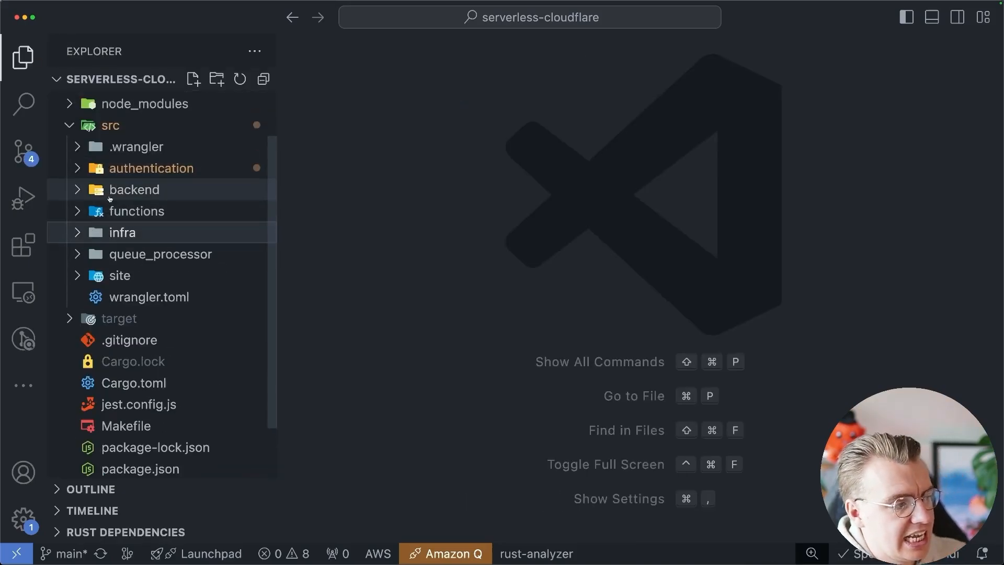
Step: Compare queue producer and consumer sections in queue_processor and authentication wrangler.toml files
click(160, 254)
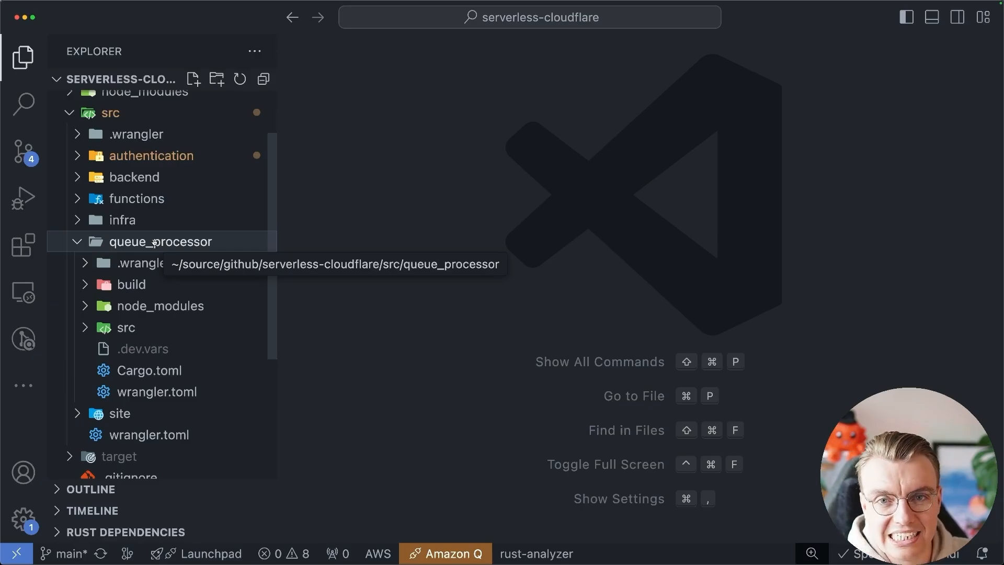
mouse_move(122, 220)
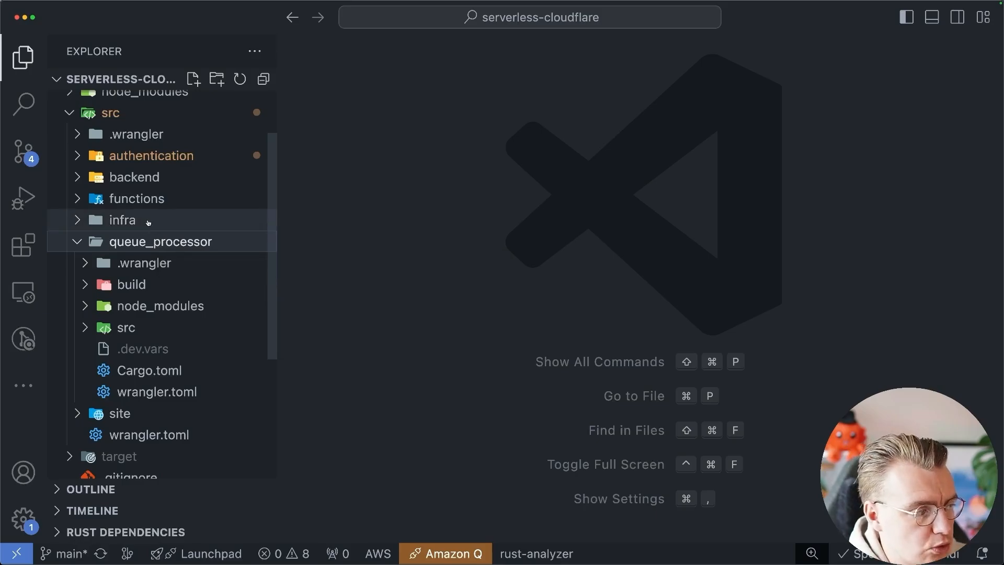
click(151, 155)
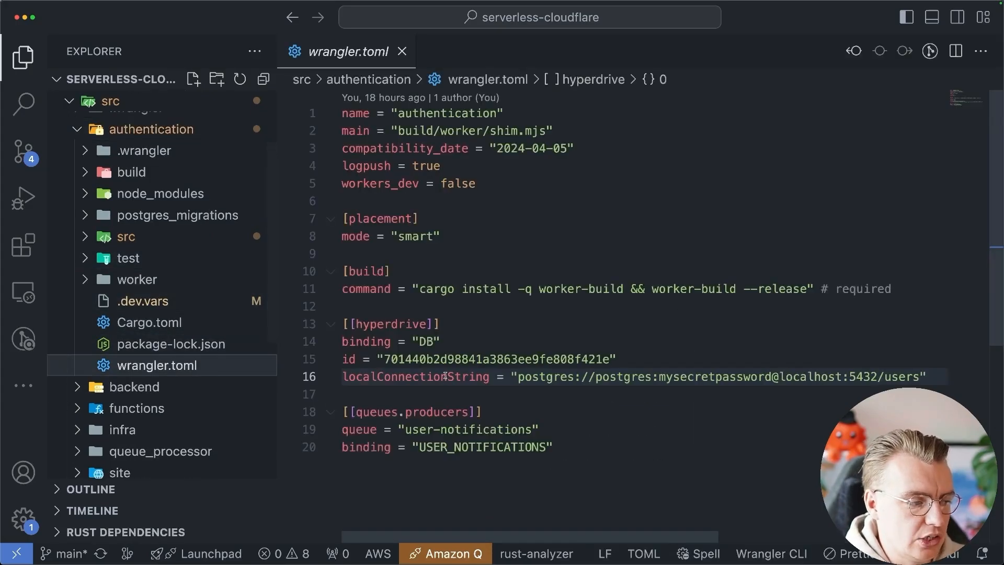
mouse_move(23, 57)
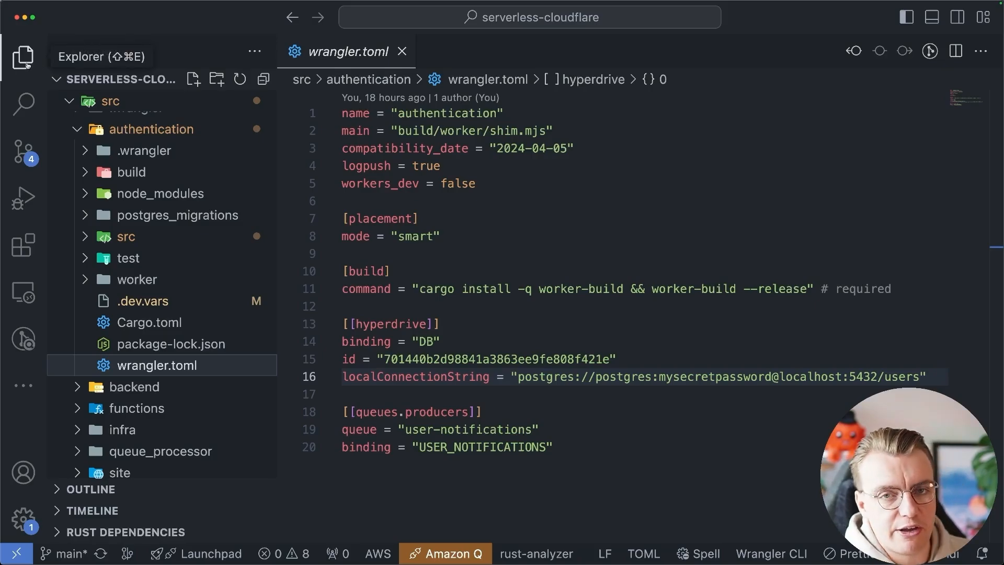
click(23, 57)
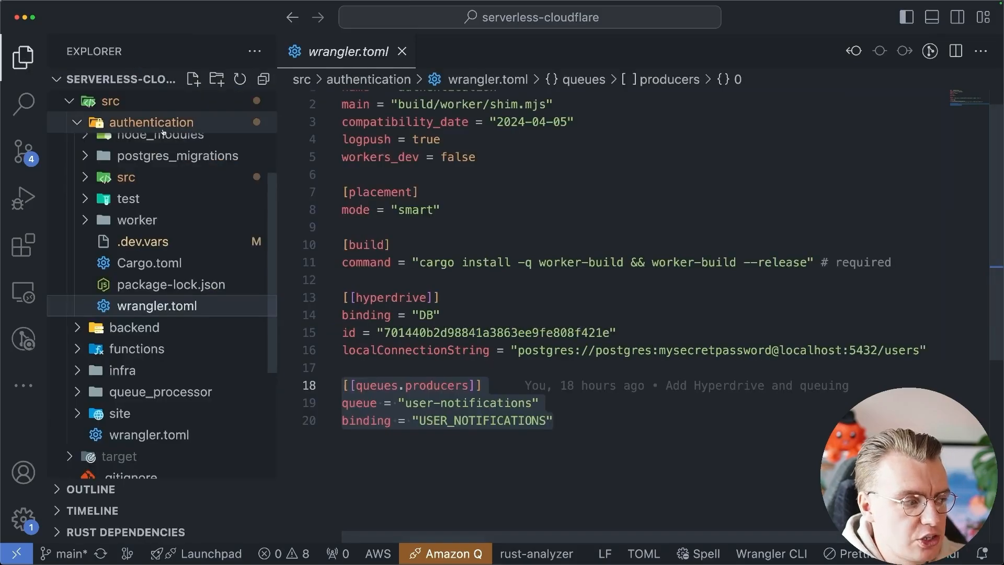
mouse_move(151, 122)
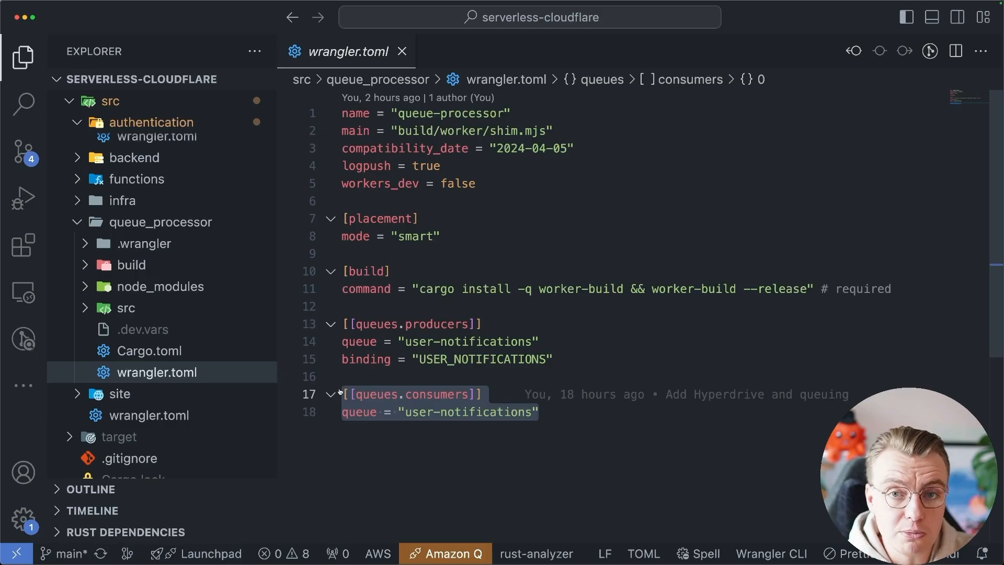
mouse_move(340, 393)
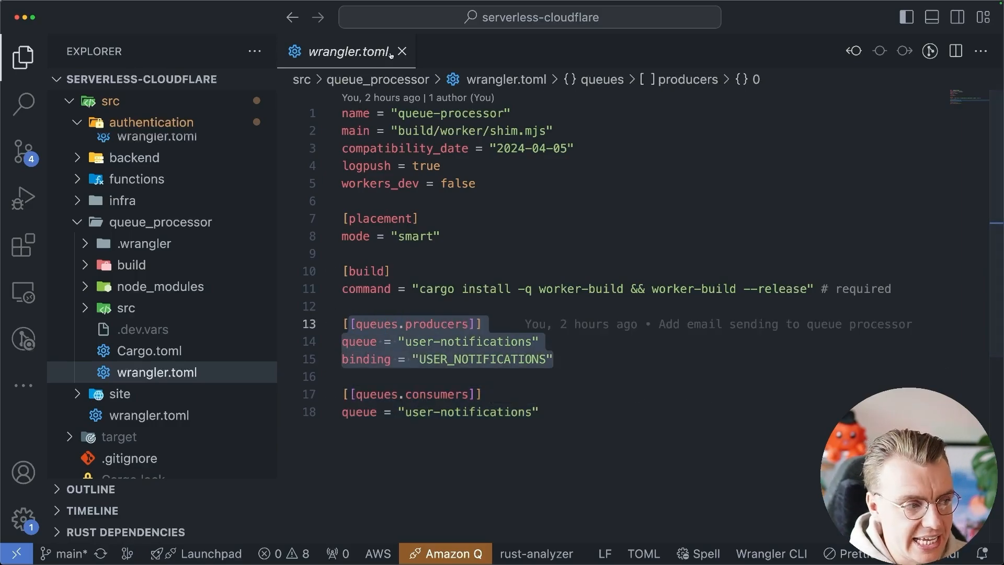
click(403, 51)
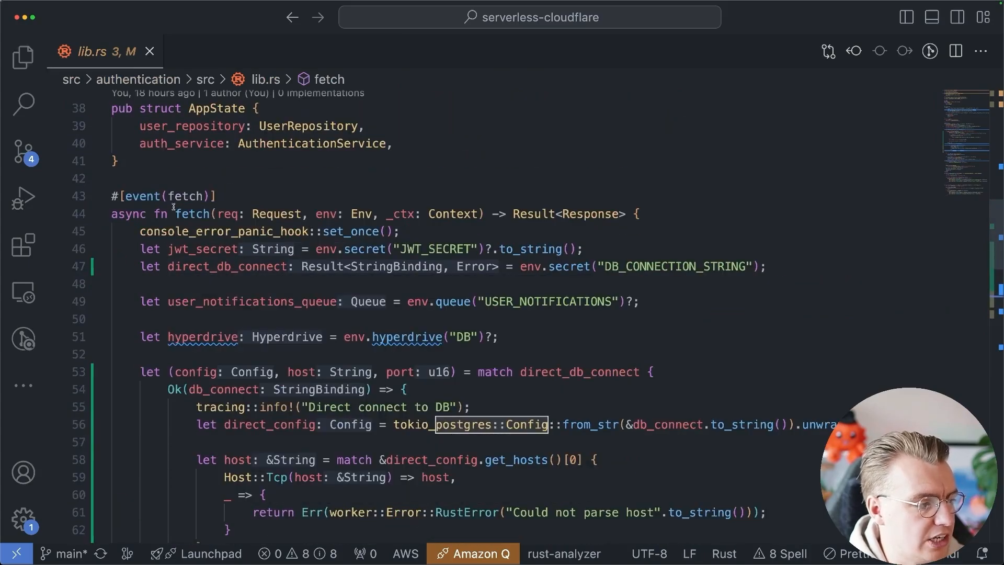
Step: Highlight user_notifications_queue in lib.rs and follow it into UserRepository::new
scroll(down, 3)
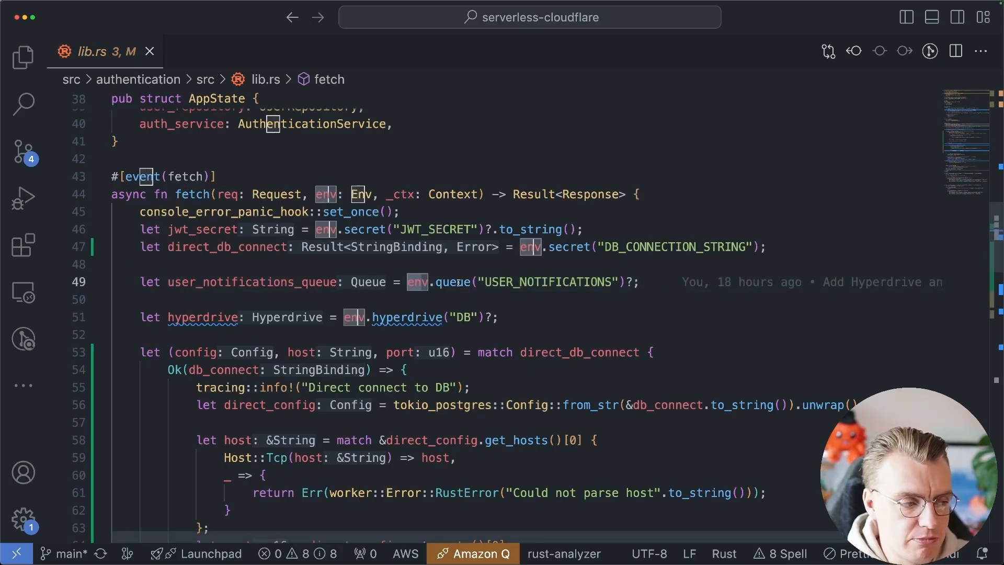
double_click(547, 282)
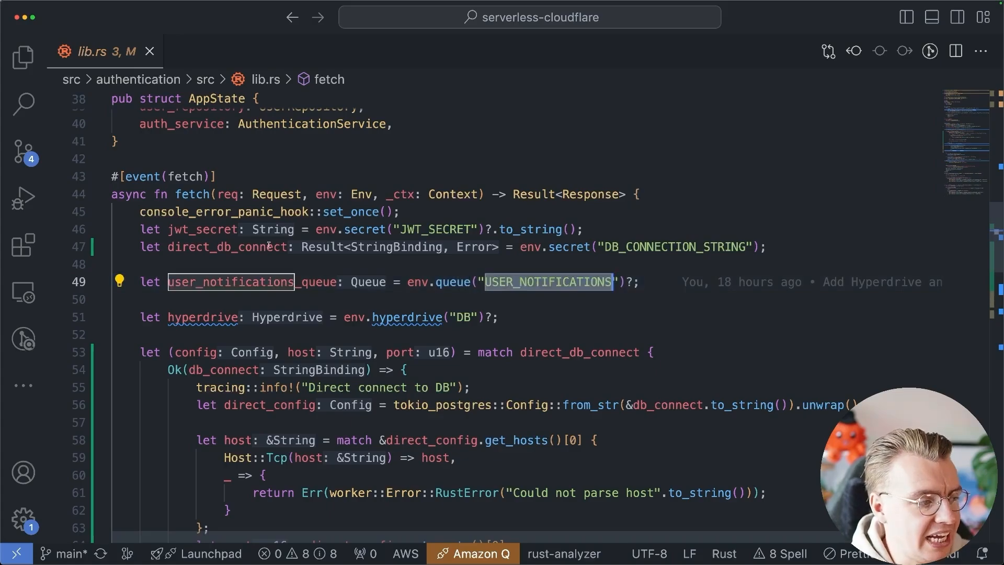
mouse_move(368, 282)
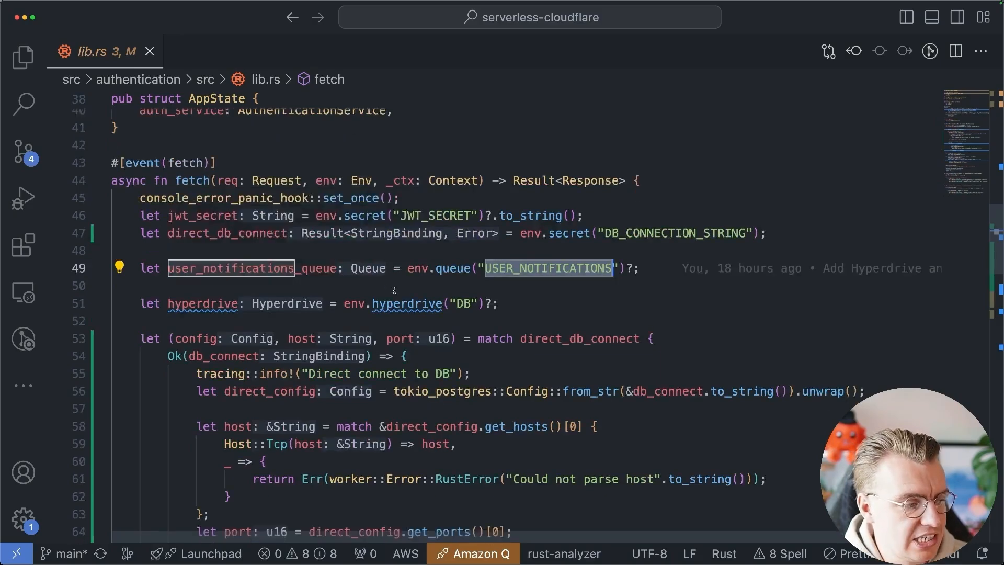
scroll(down, 3)
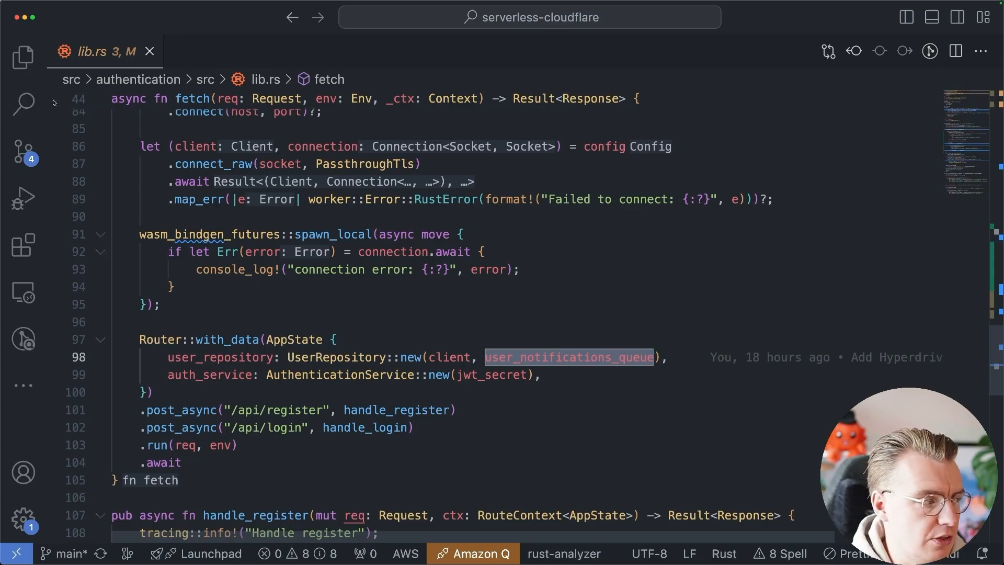
click(23, 57)
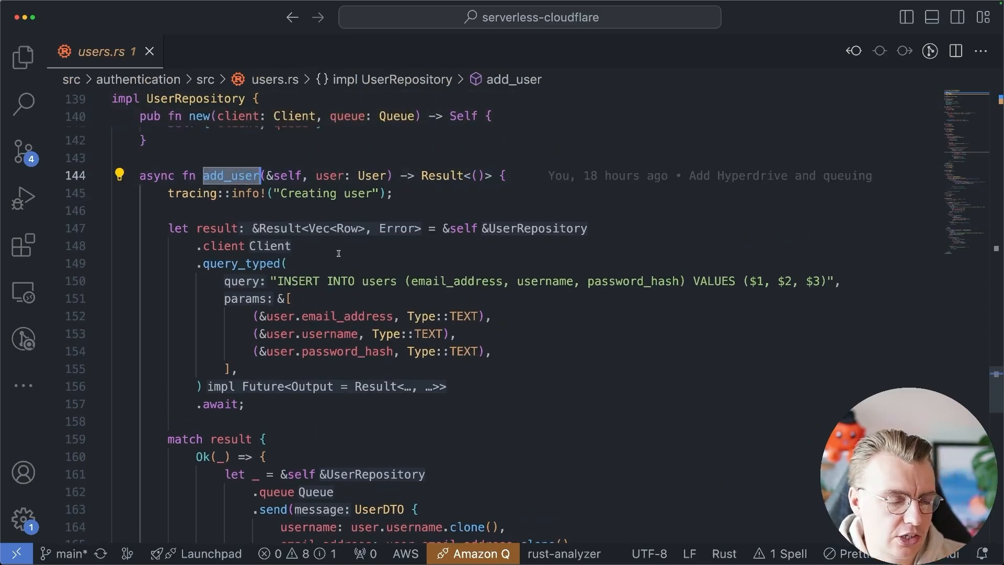
scroll(down, 3)
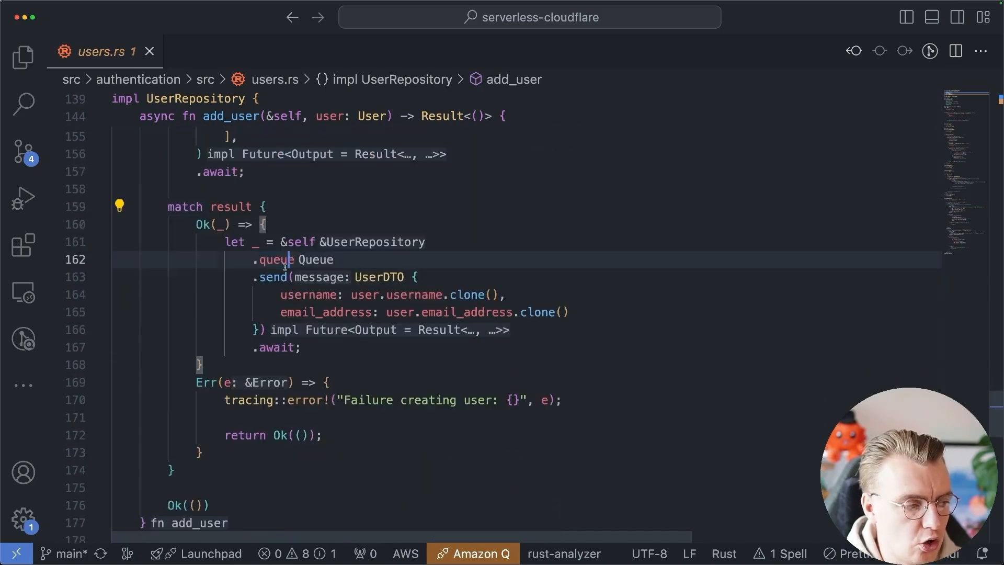
mouse_move(272, 277)
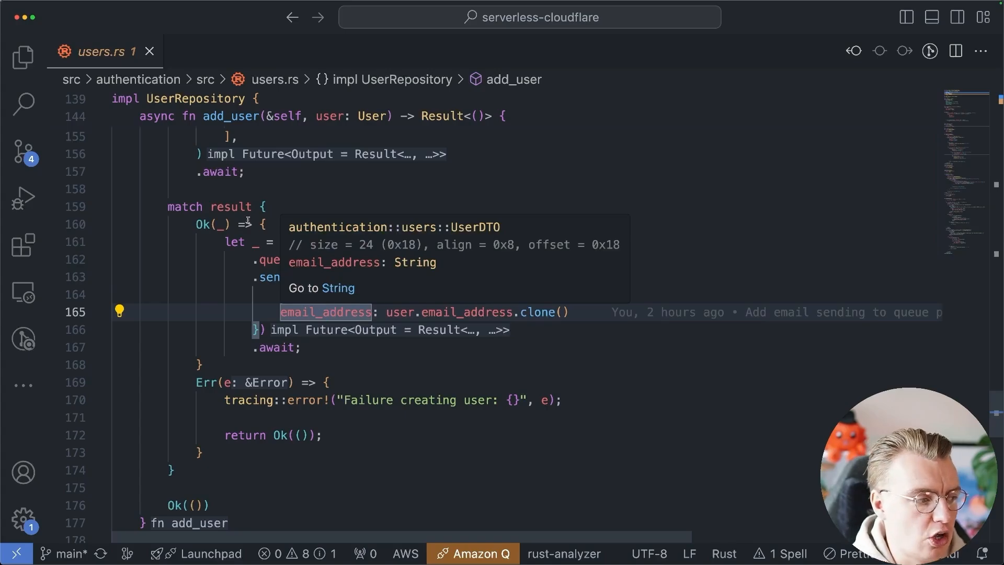
text(&self.q)
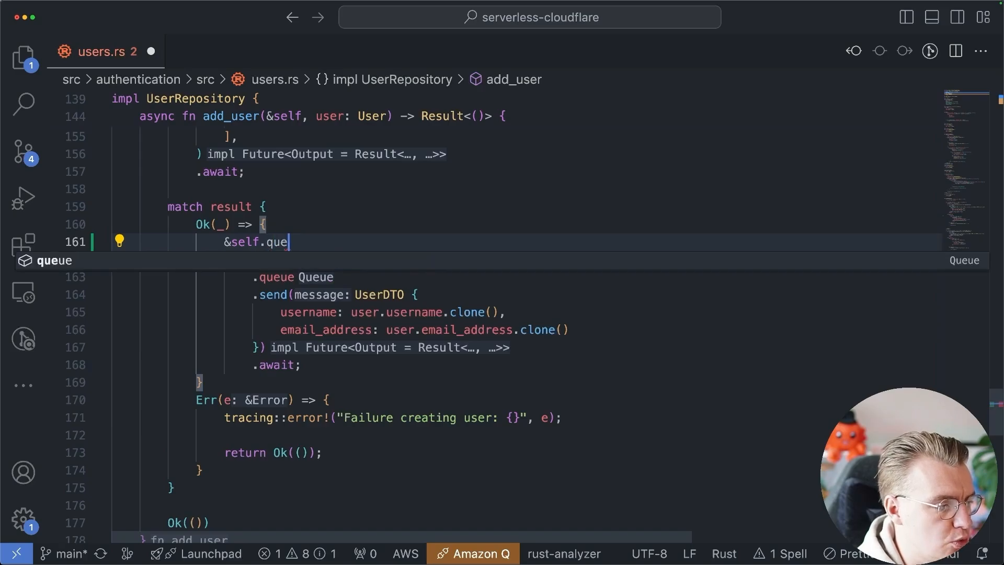
text(ue.)
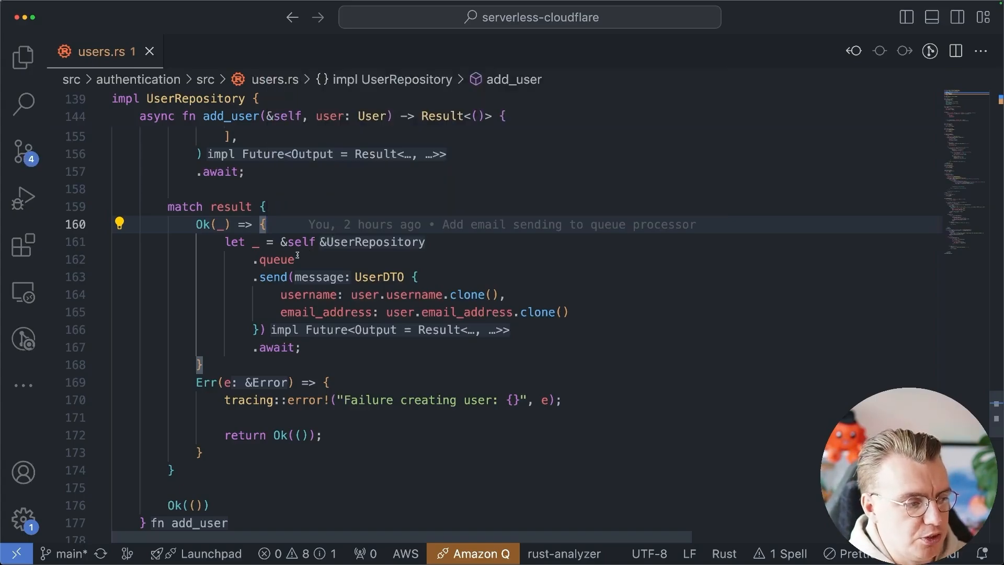
double_click(271, 276)
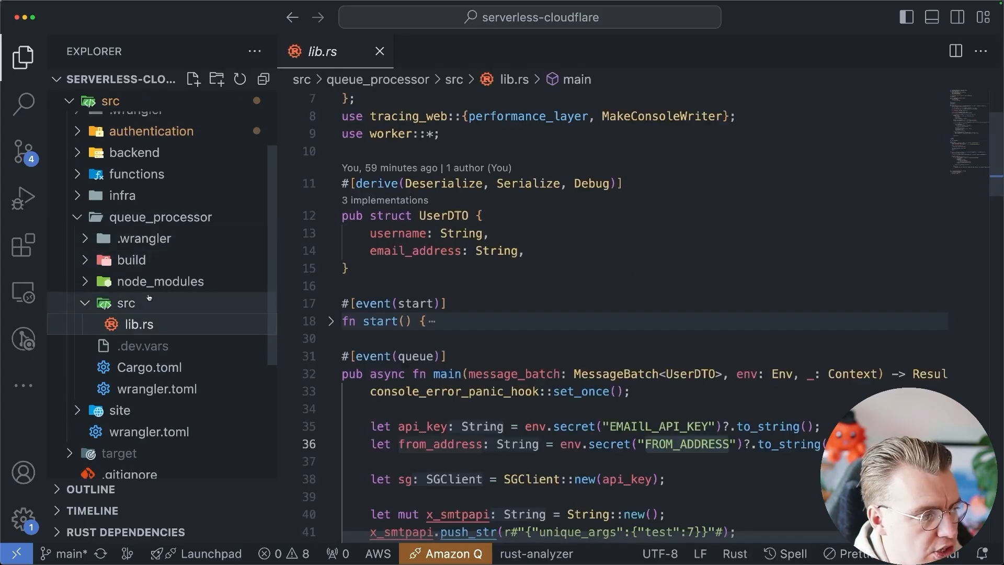
click(23, 56)
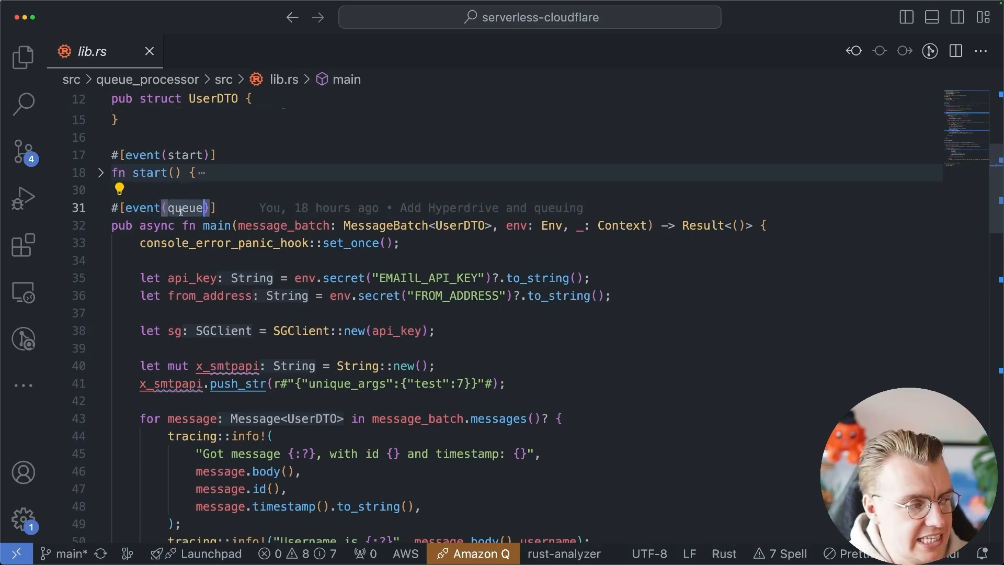
double_click(184, 207)
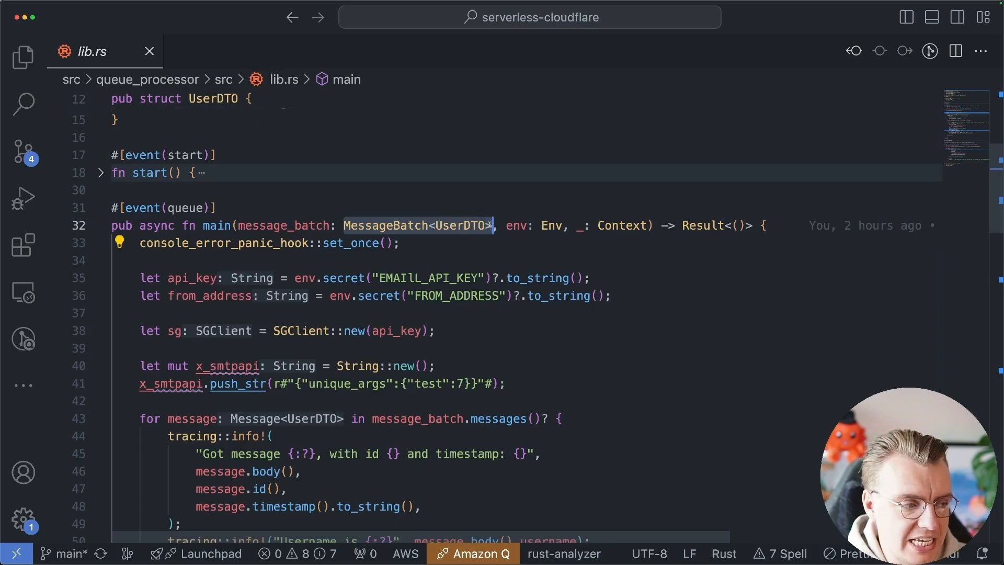
double_click(459, 226)
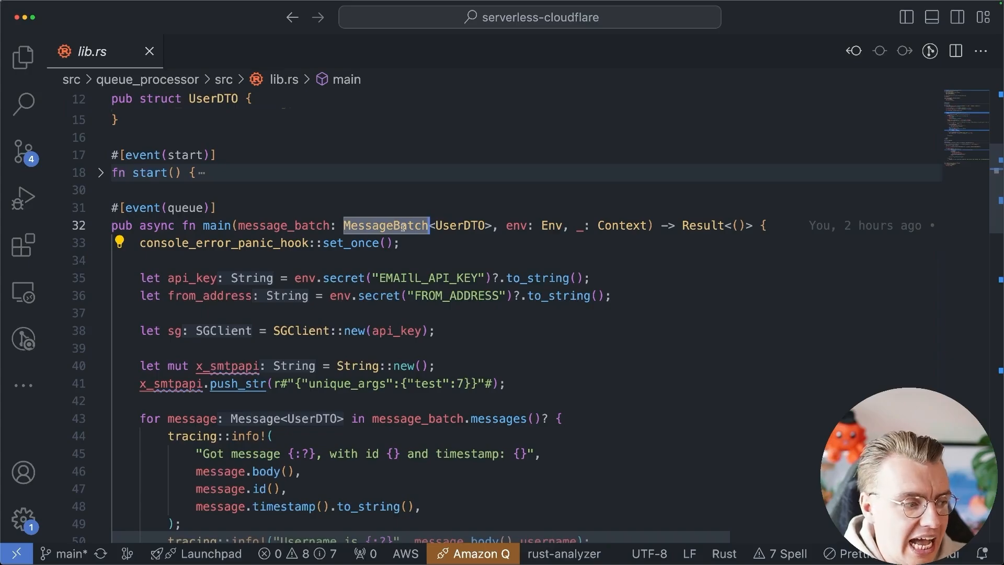
mouse_move(458, 225)
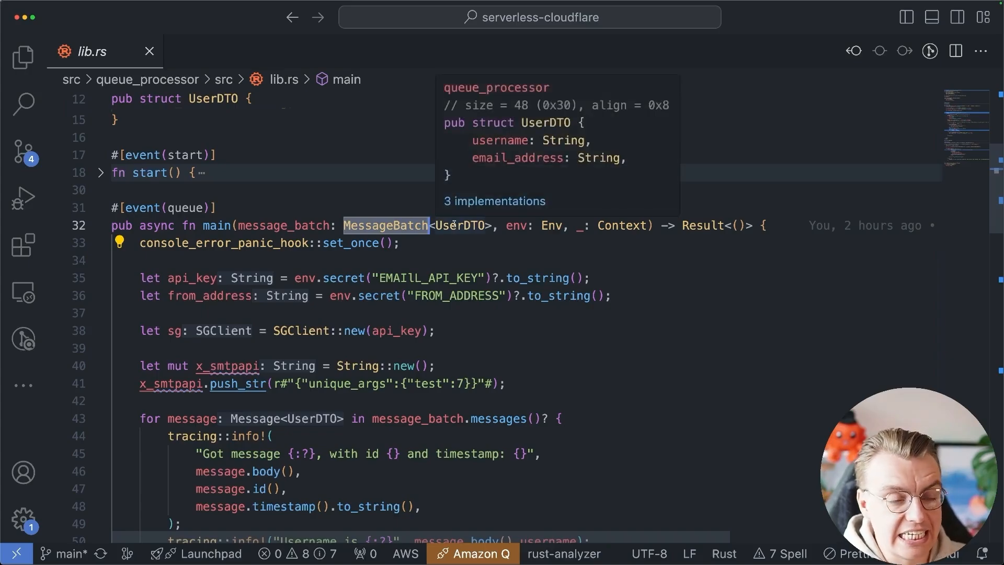
mouse_move(457, 226)
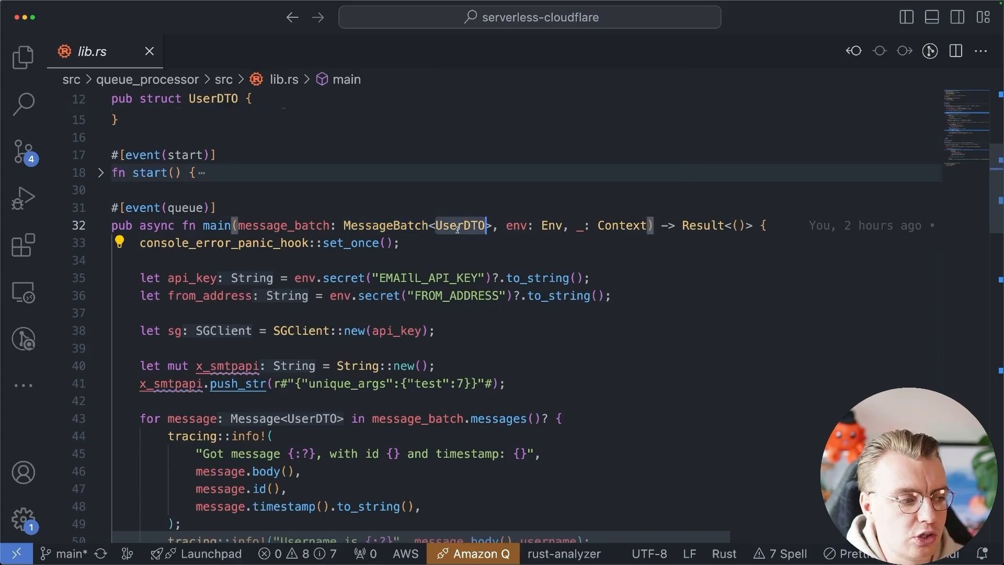
double_click(459, 225)
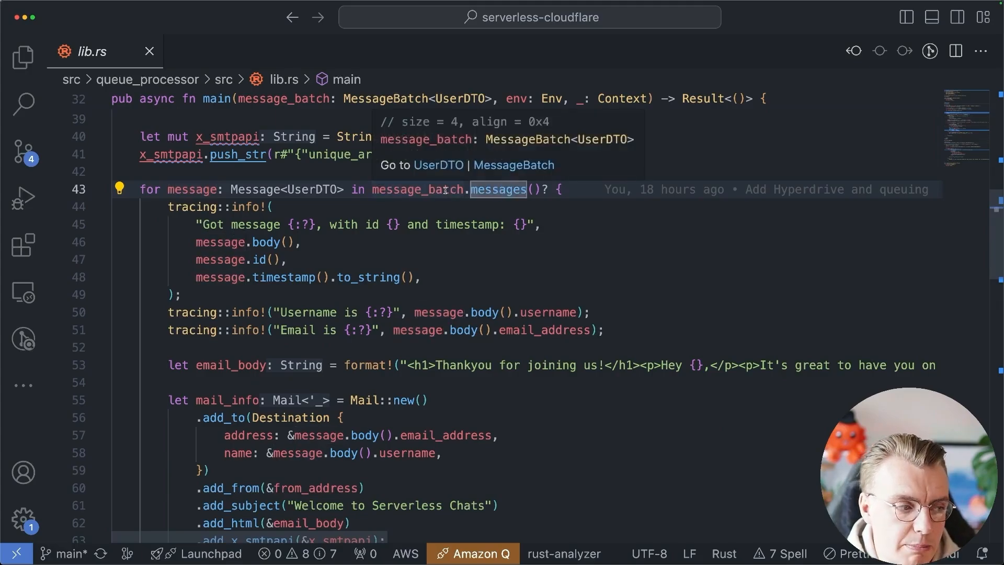
scroll(down, 3)
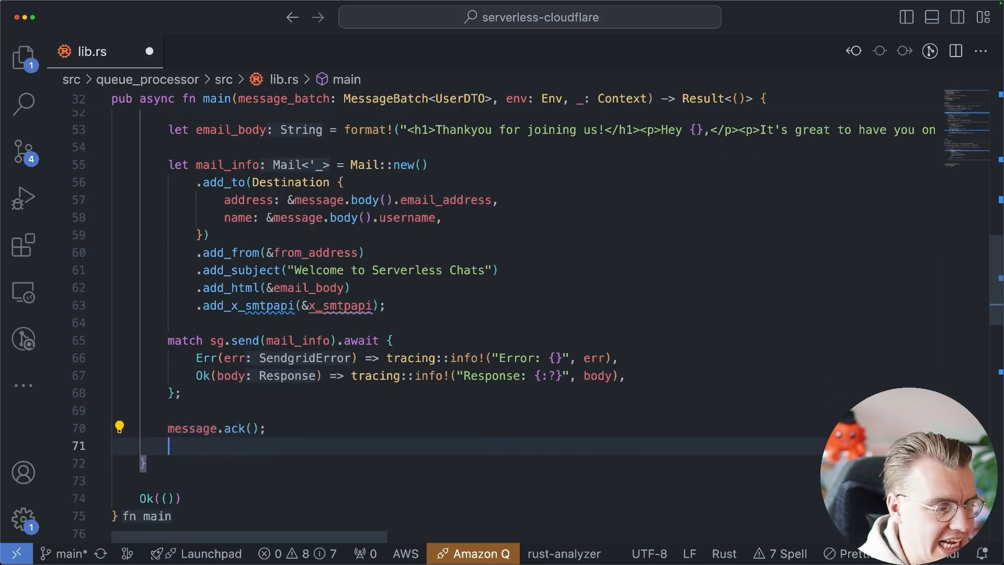
text(message.)
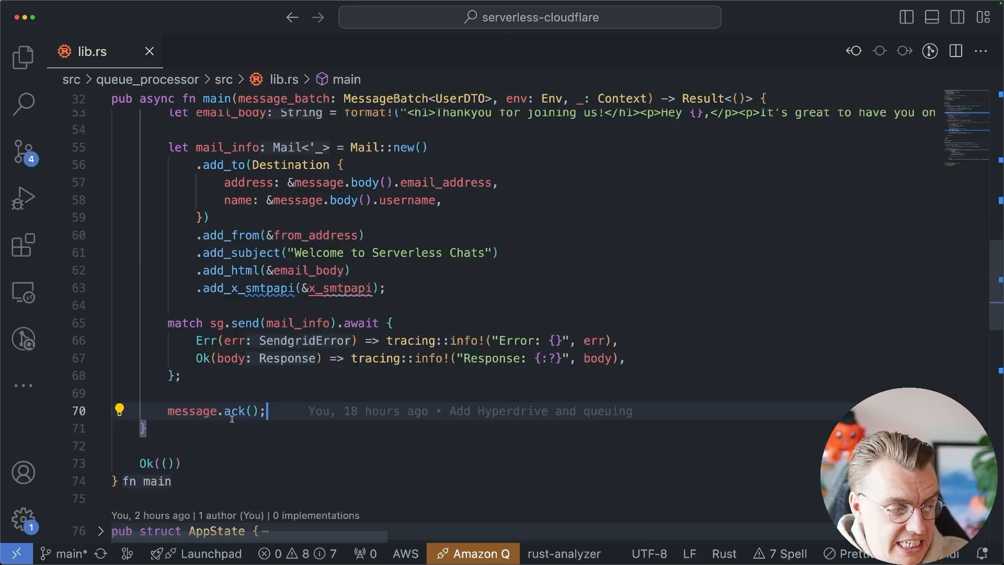
mouse_move(238, 410)
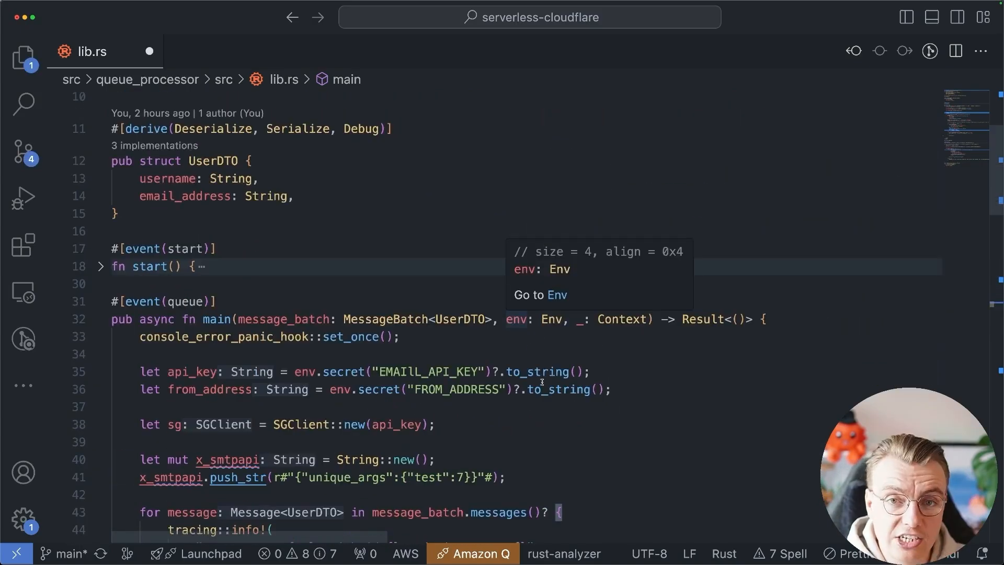
mouse_move(392, 283)
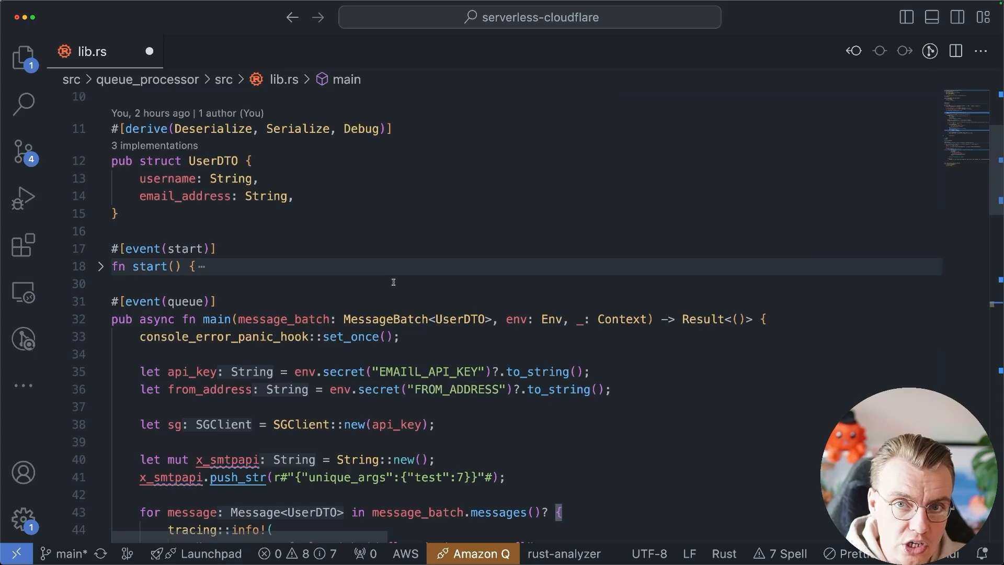
scroll(down, 3)
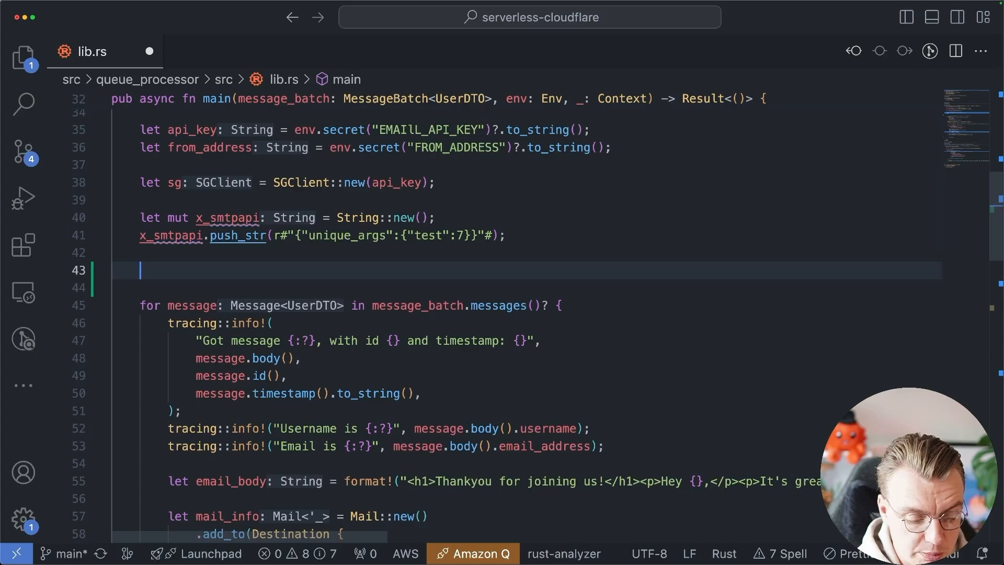
Step: Add let queue = message_batch.queue() and an empty match on queue above the loop
text(let queue =)
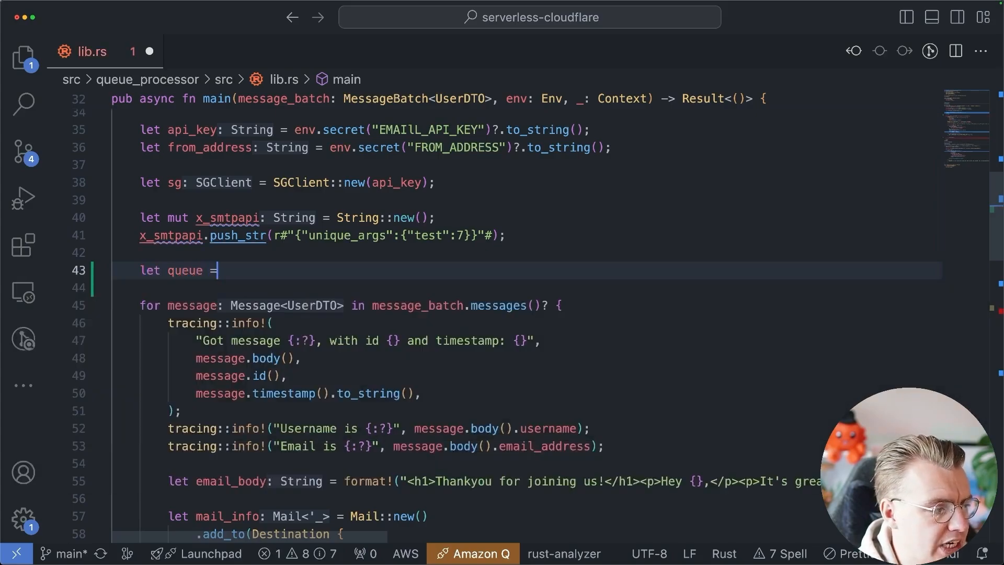
text(message_batch.queue();)
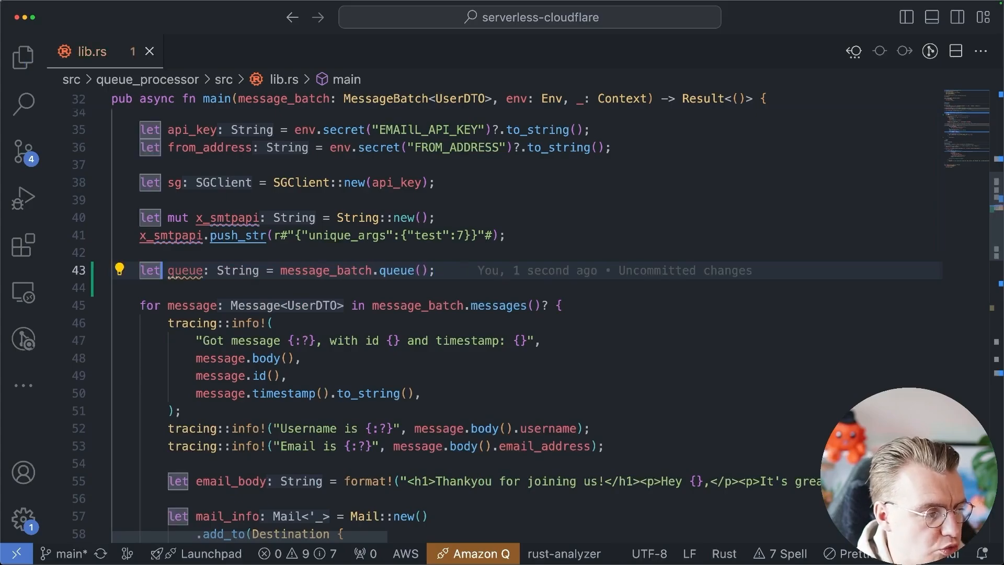
double_click(185, 270)
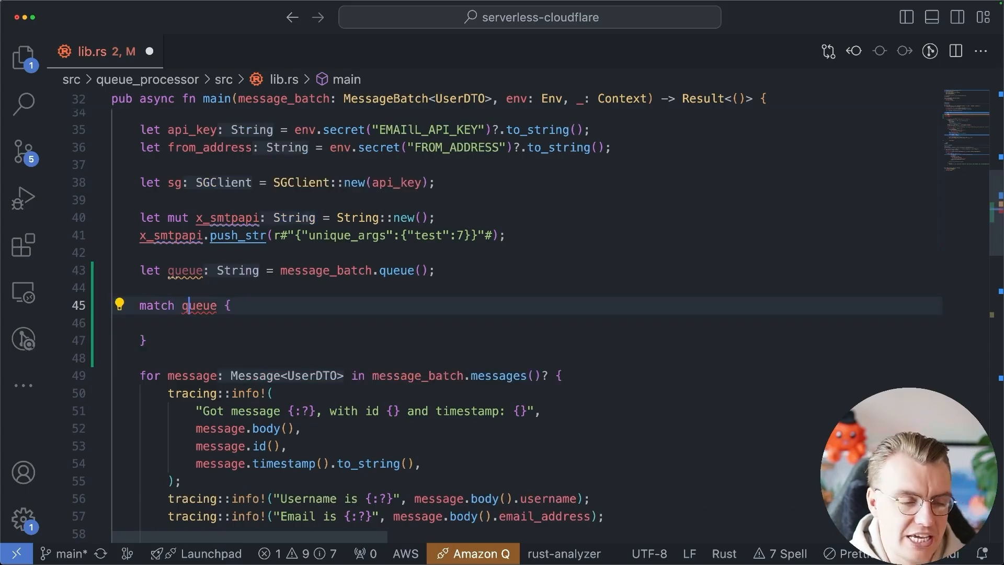
double_click(200, 305)
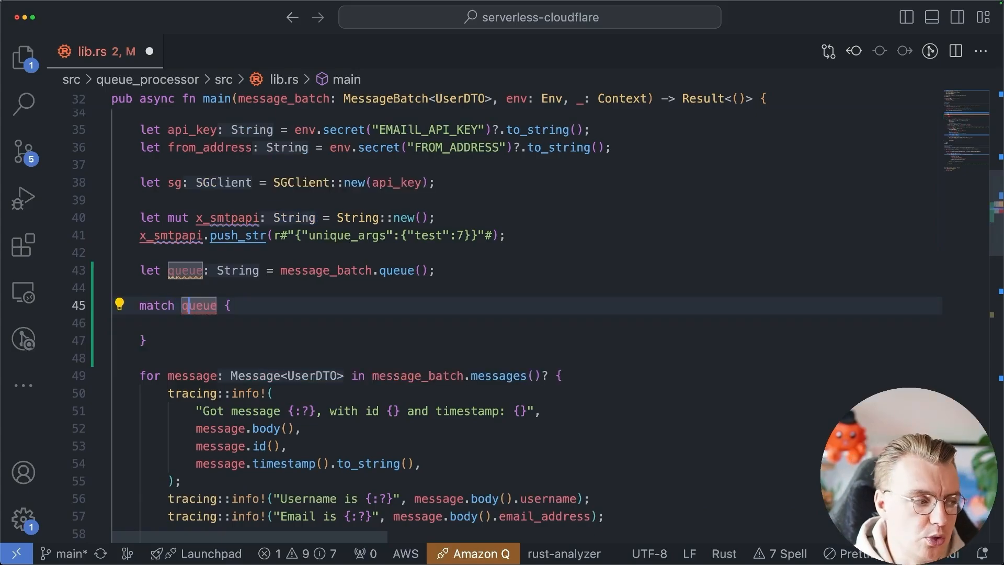
mouse_move(184, 271)
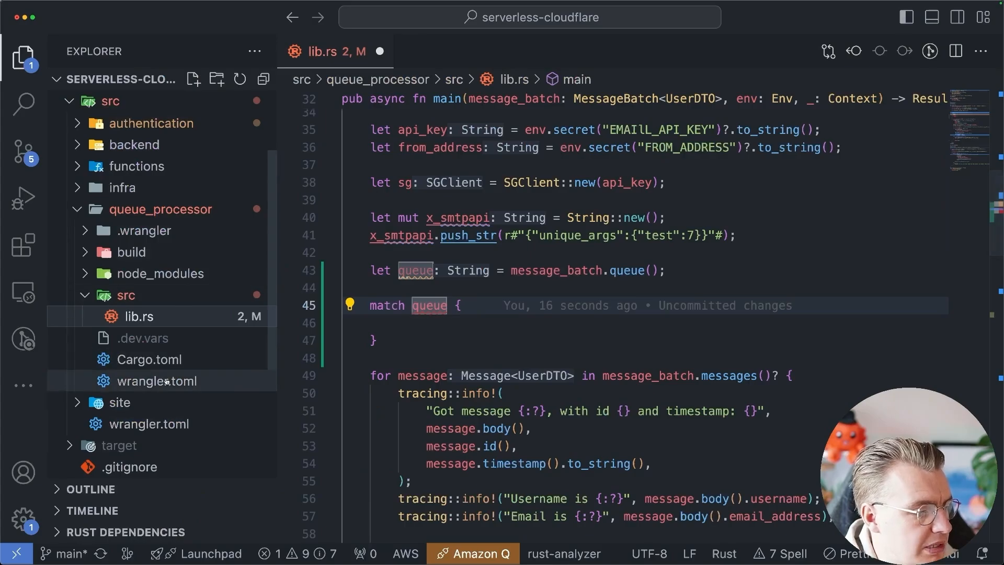
Step: View the queue processor's wrangler.toml, then remove the queue and match lines from lib.rs
click(155, 380)
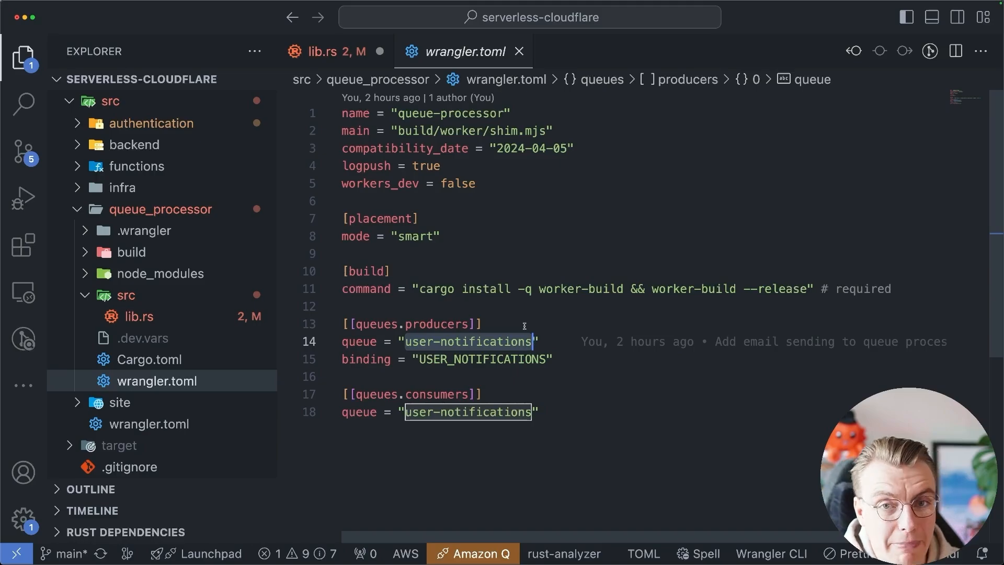
click(328, 51)
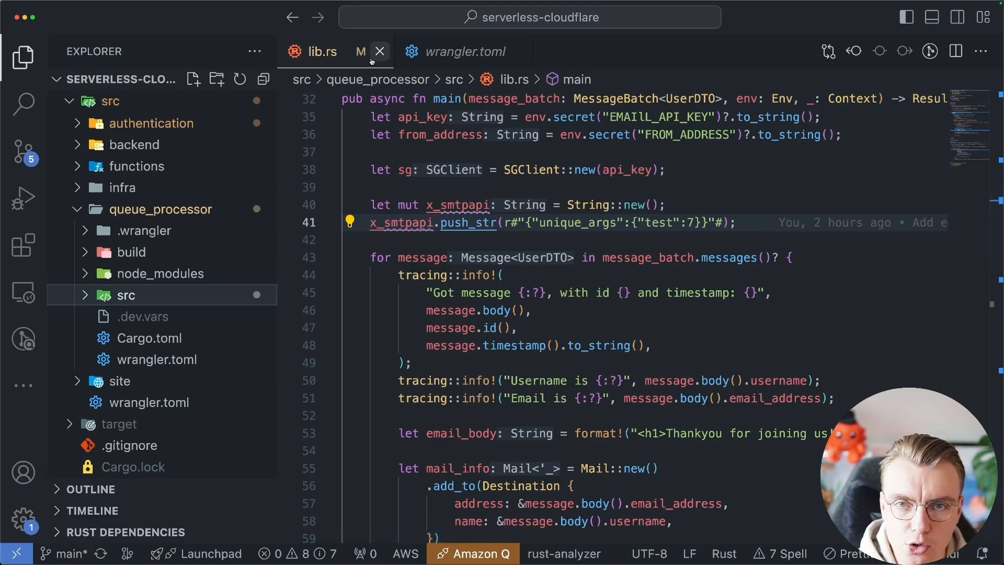
mouse_move(379, 51)
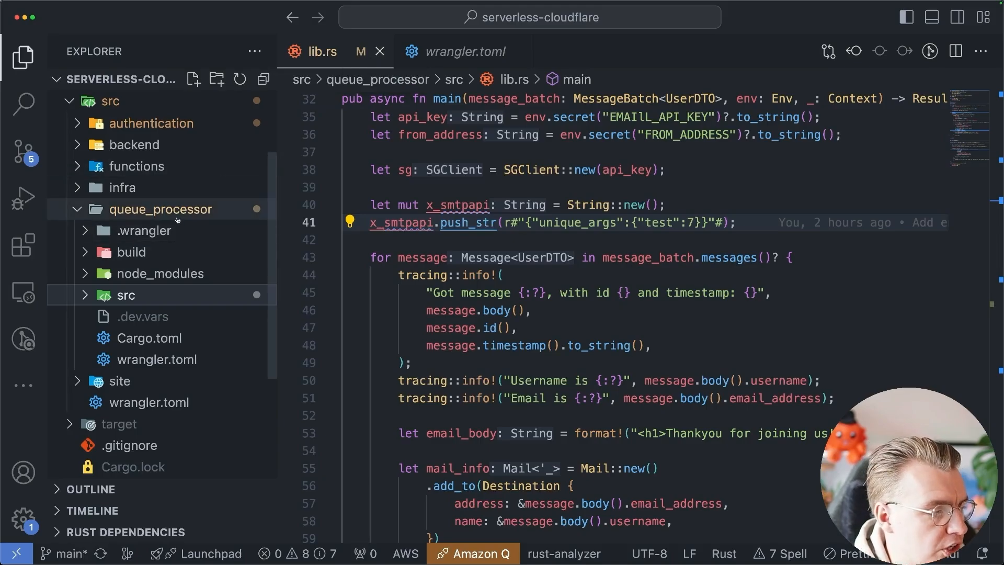
click(467, 51)
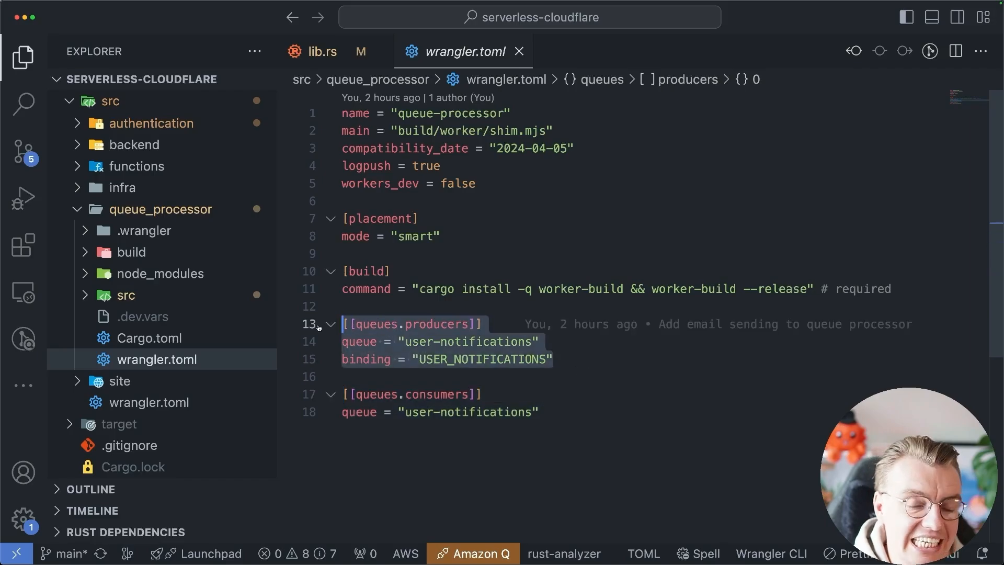
click(321, 51)
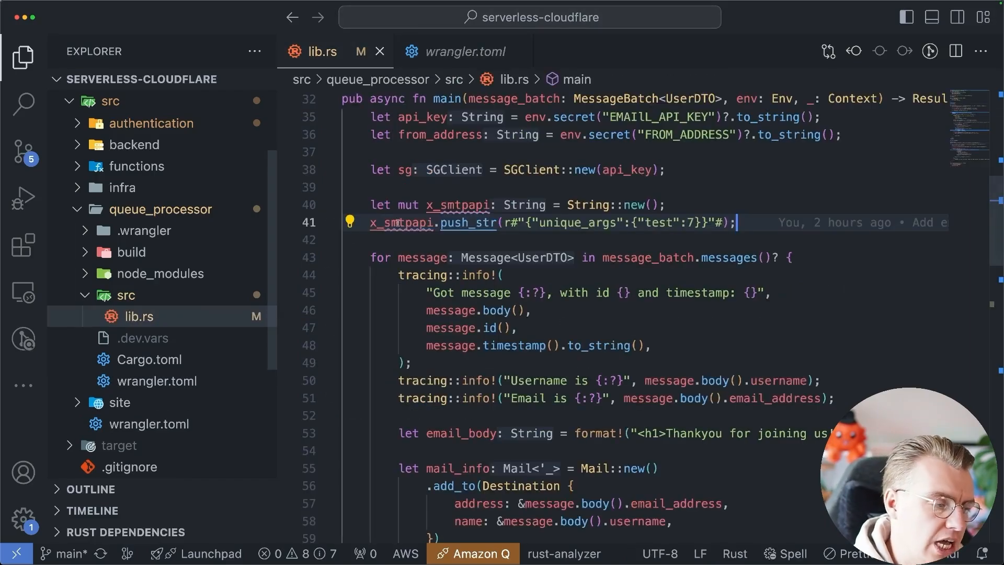
scroll(down, 3)
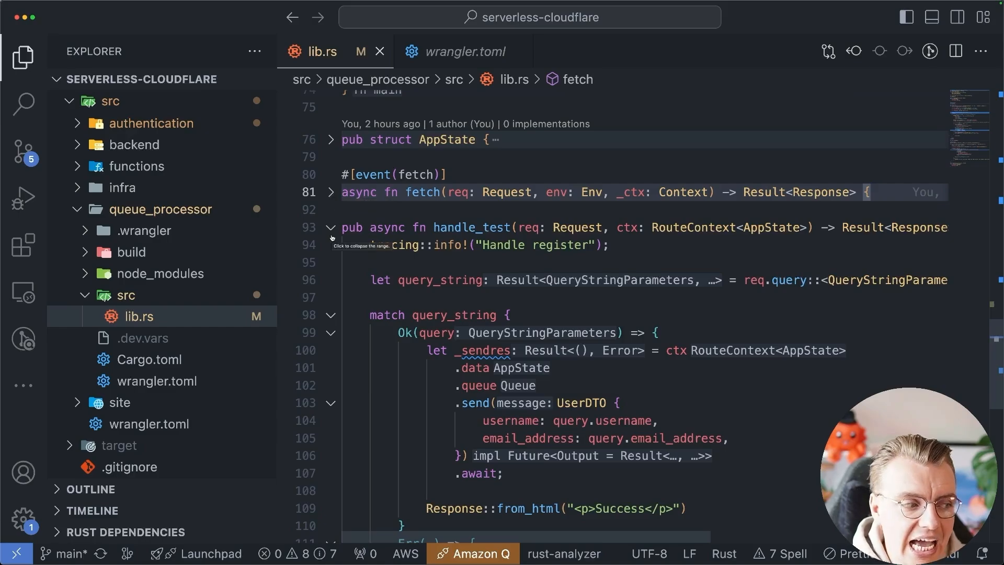
mouse_move(472, 314)
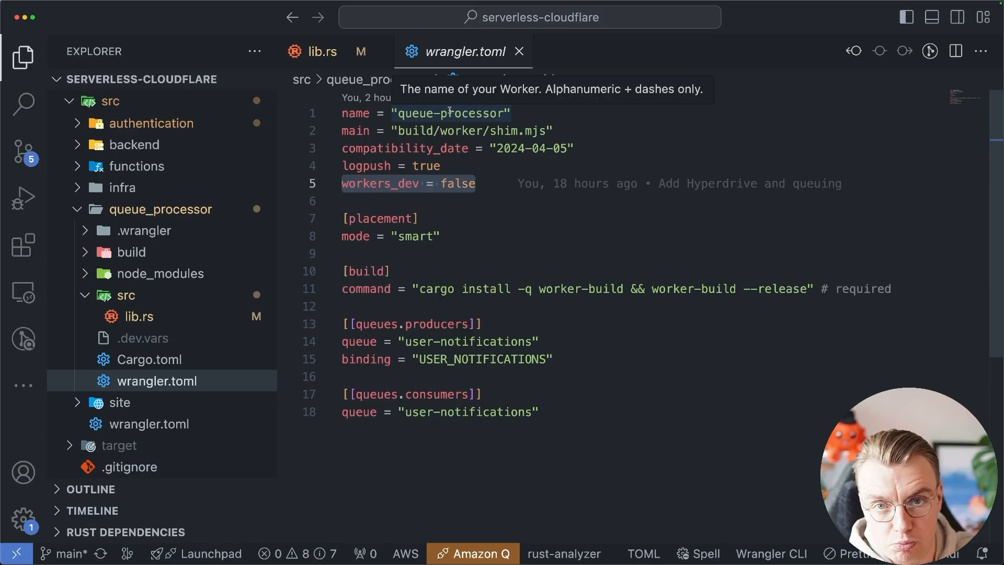
click(322, 51)
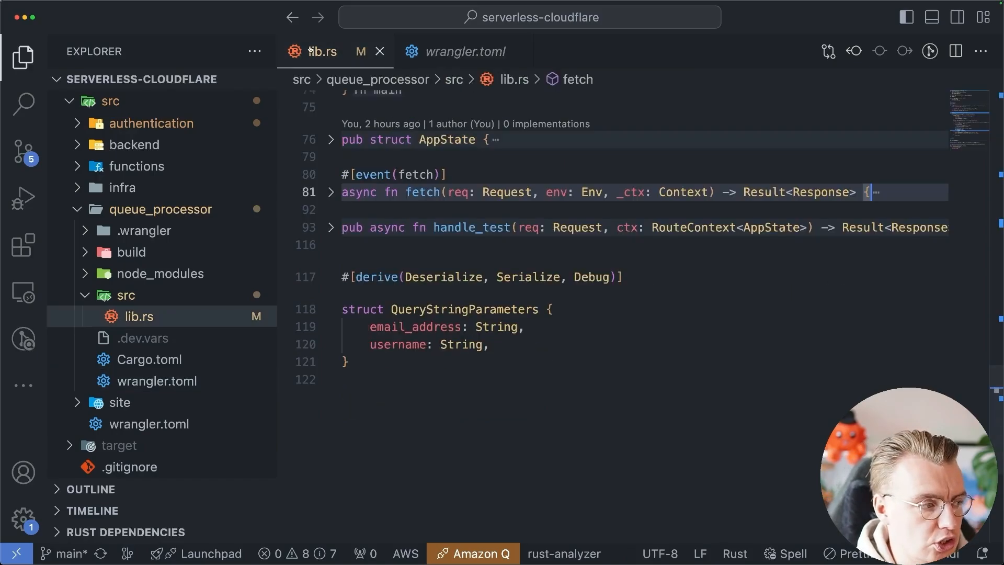
key(cmd+tab)
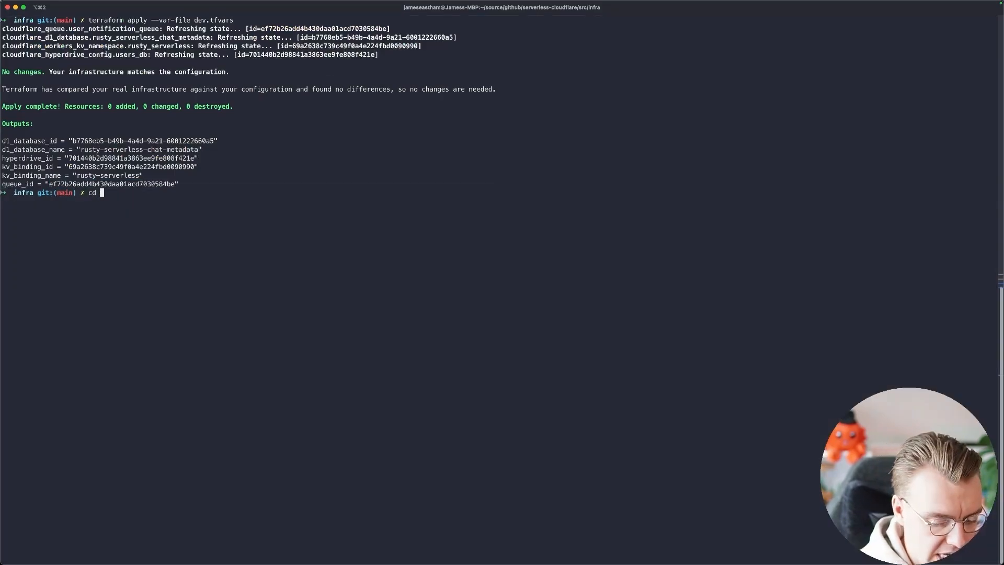
Step: Run cd .. to leave the infra directory
text(cd ..)
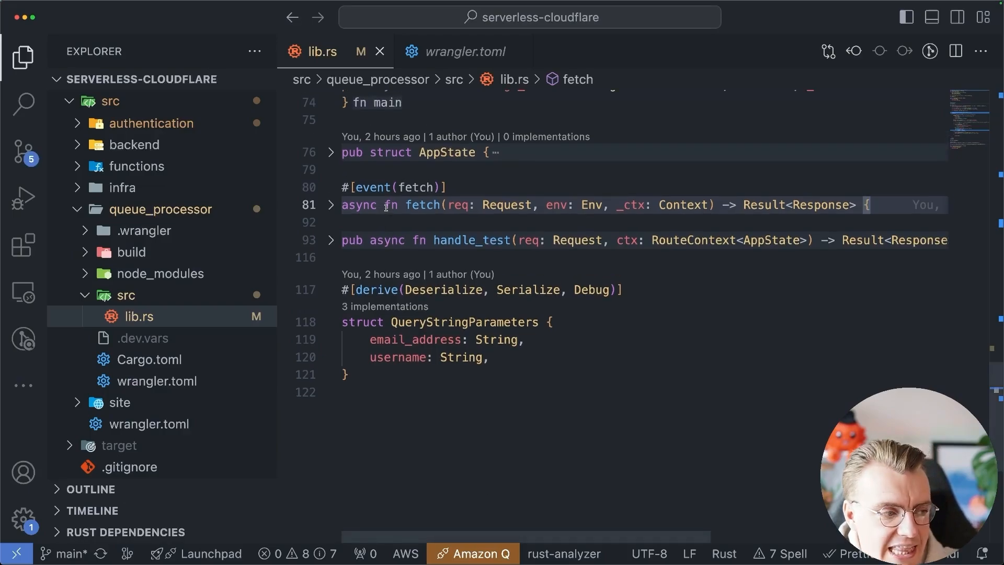
Step: Open the queue processor's wrangler.toml showing the user-notifications queue bindings
click(330, 240)
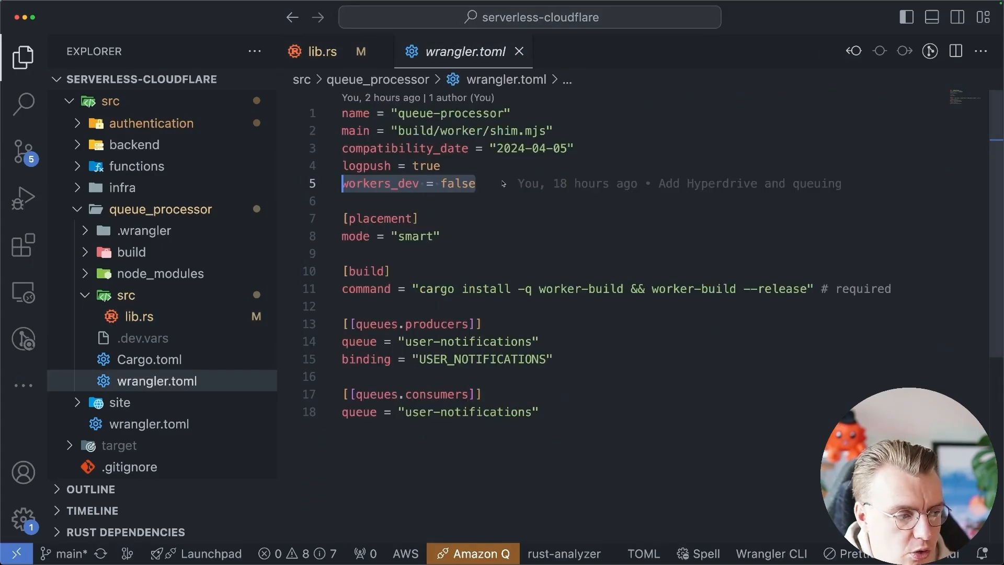
mouse_move(381, 183)
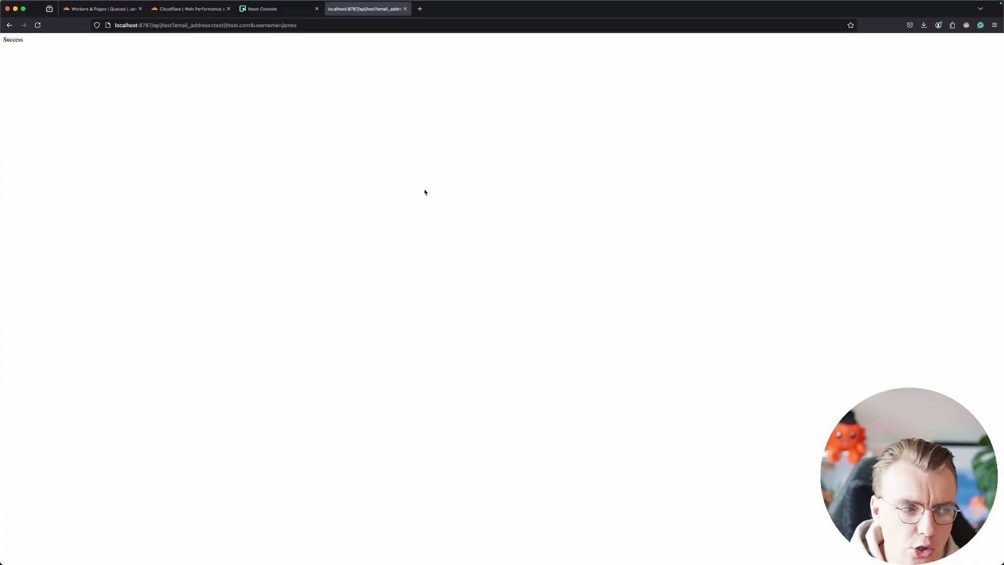
Step: Inspect the queue-processor's Ok user-notifications log event, then open Workers & Pages overview
click(99, 8)
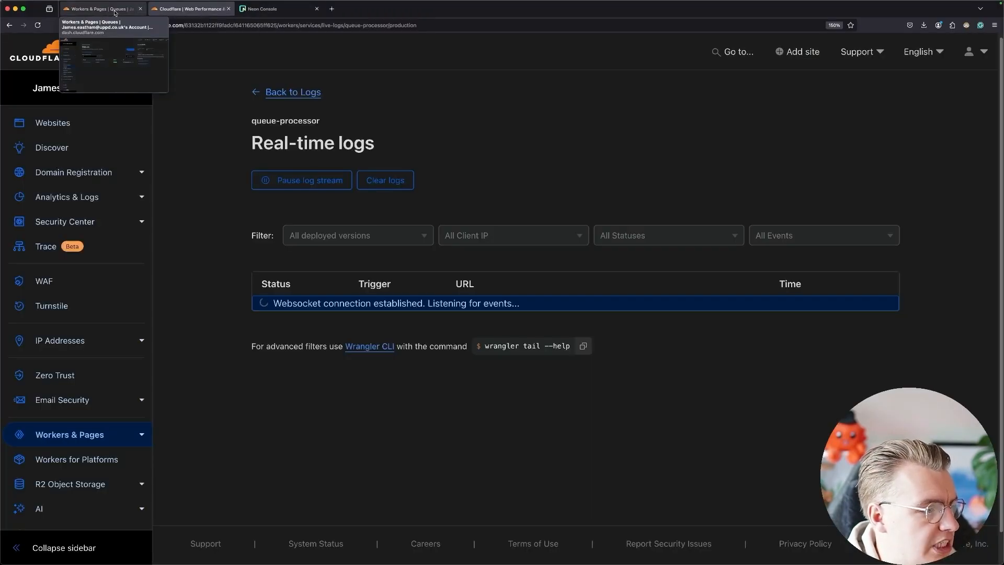
mouse_move(357, 187)
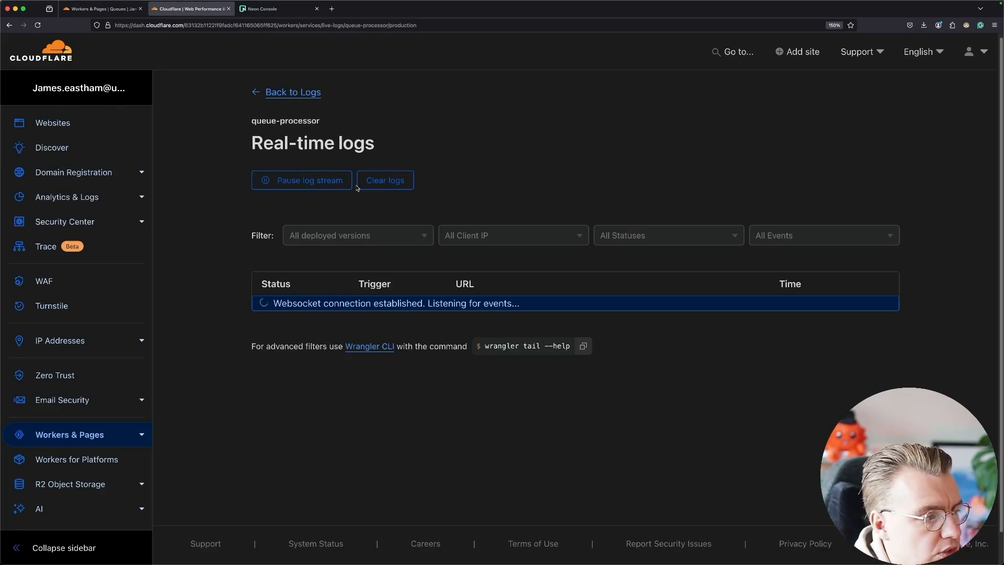
mouse_move(488, 103)
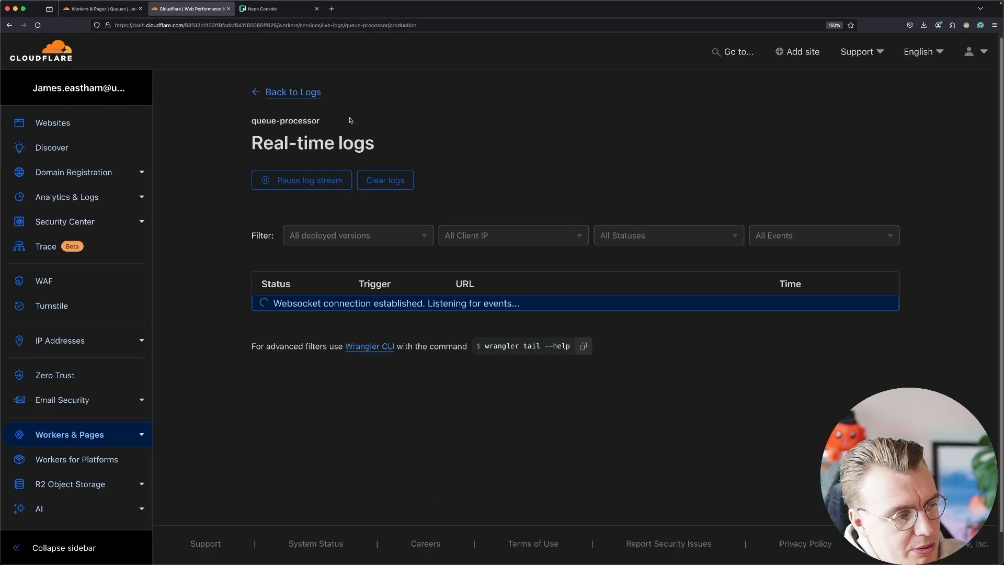
mouse_move(377, 322)
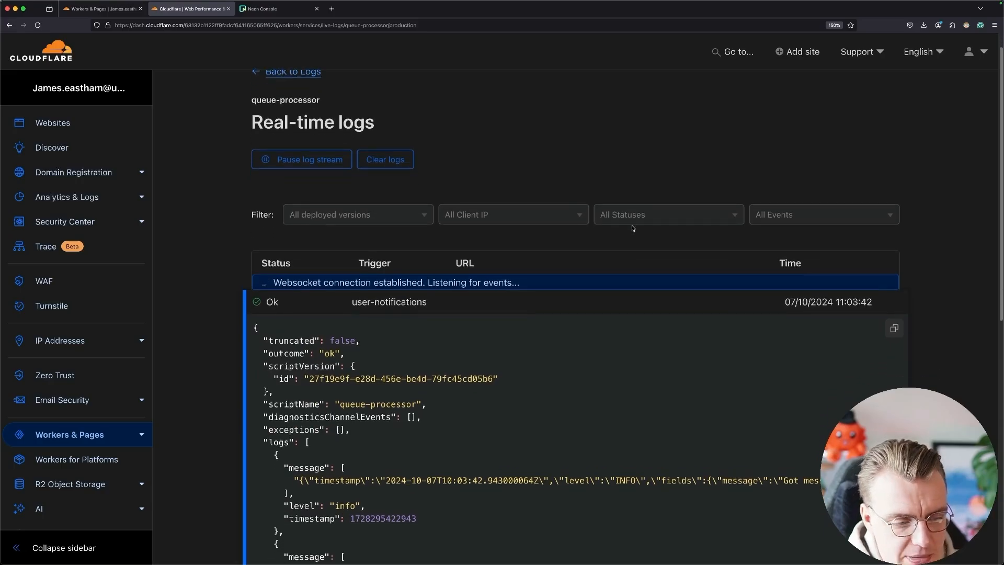
scroll(down, 3)
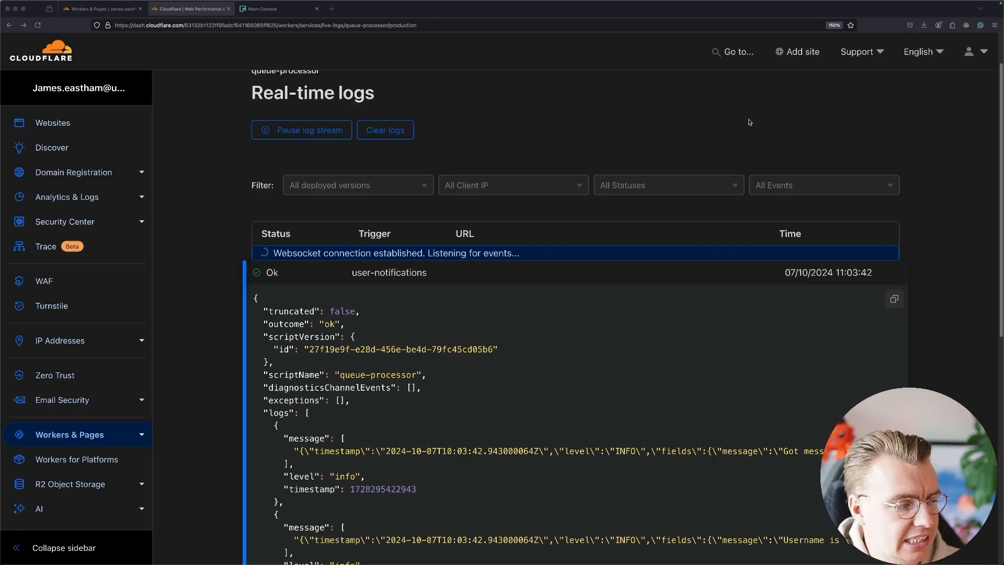
click(69, 434)
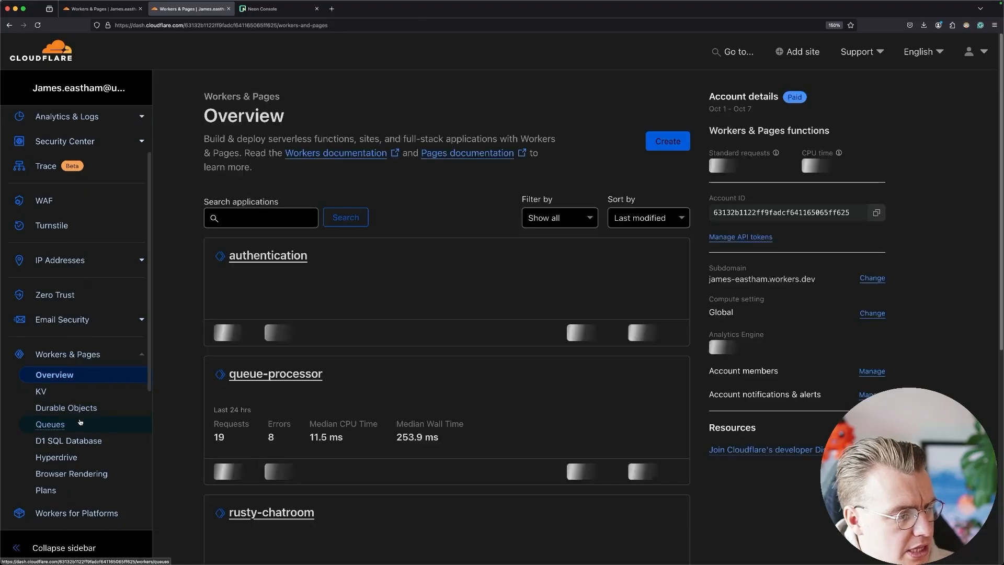
Step: Open the user-notifications queue, inspect its metrics chart, and go to Messages
click(50, 424)
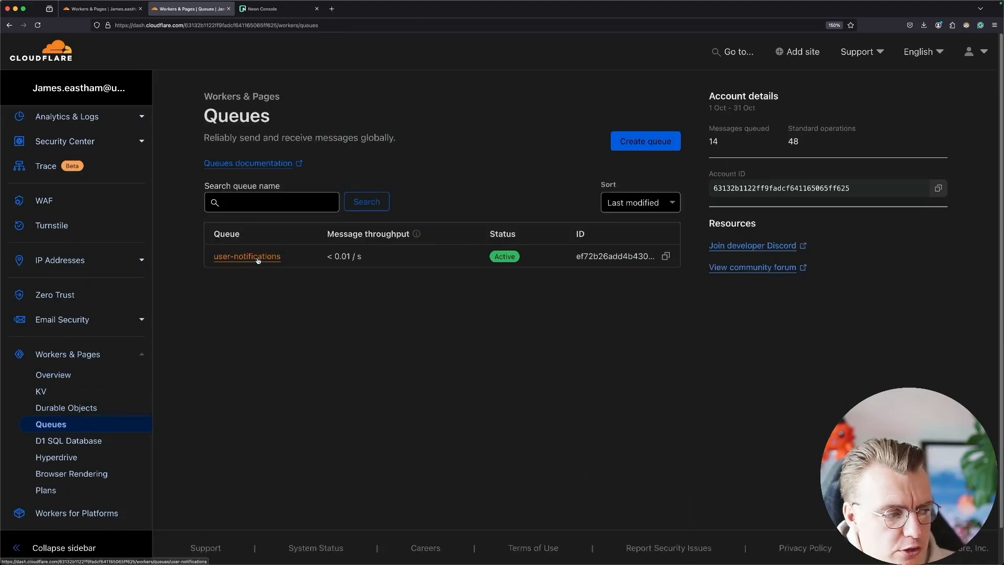
click(246, 256)
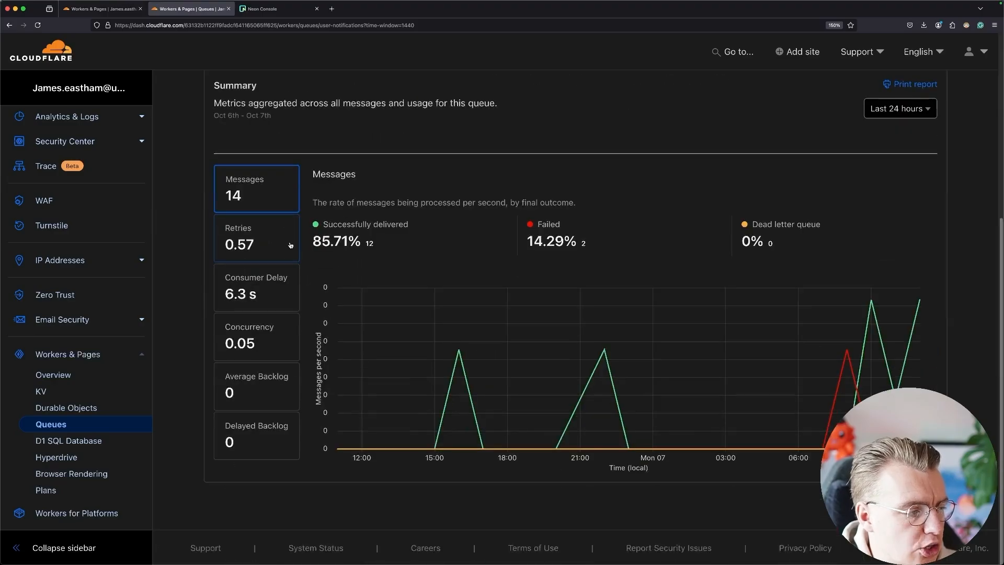
mouse_move(872, 301)
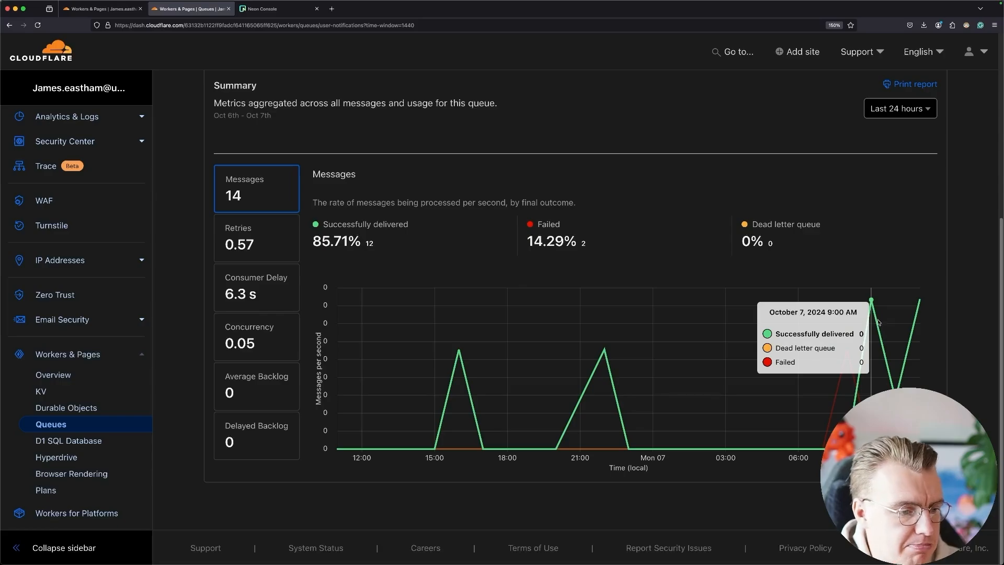
mouse_move(642, 240)
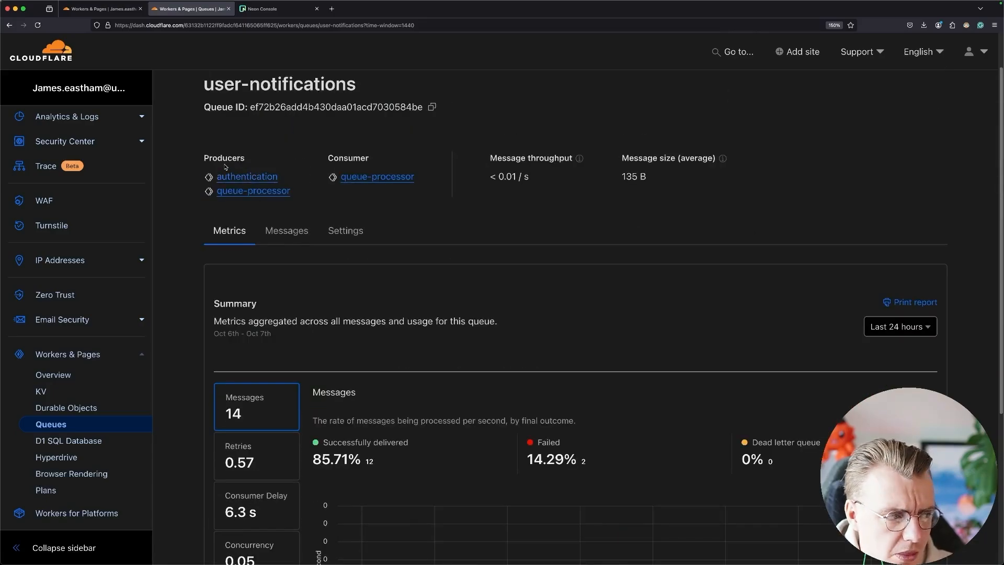
drag(216, 176, 292, 191)
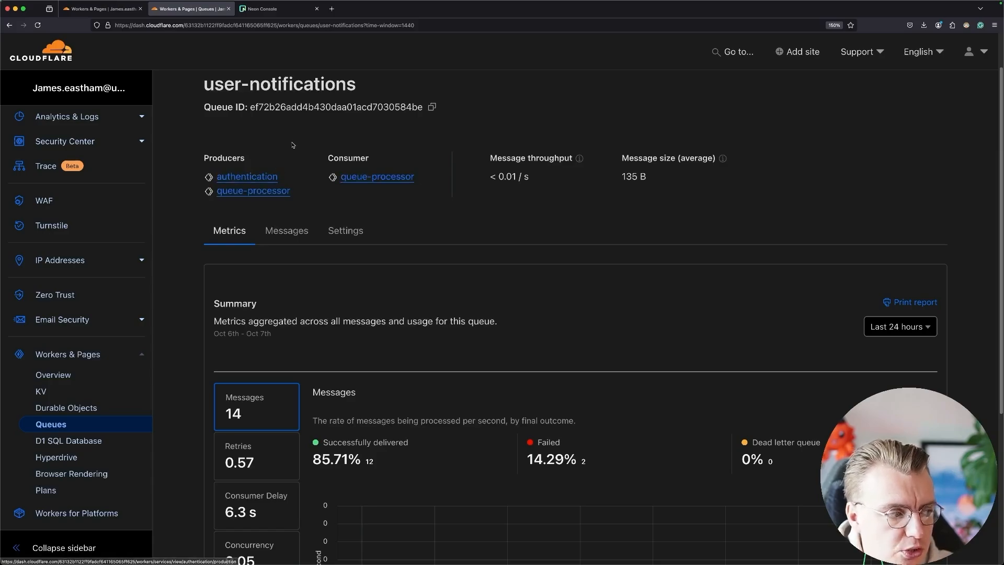
click(286, 230)
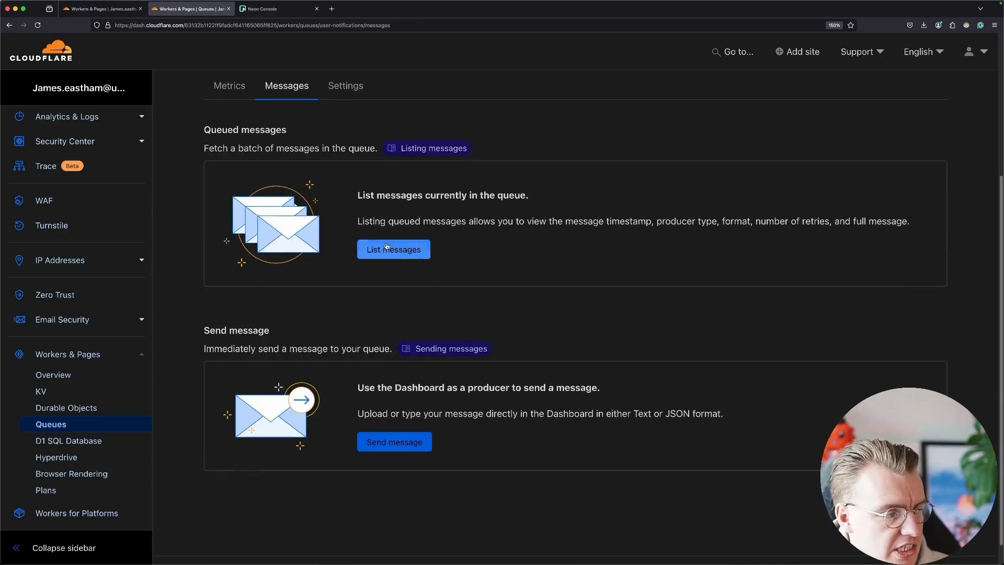
Step: Check the empty queue, then send a JSON message with username and a test email address
click(393, 249)
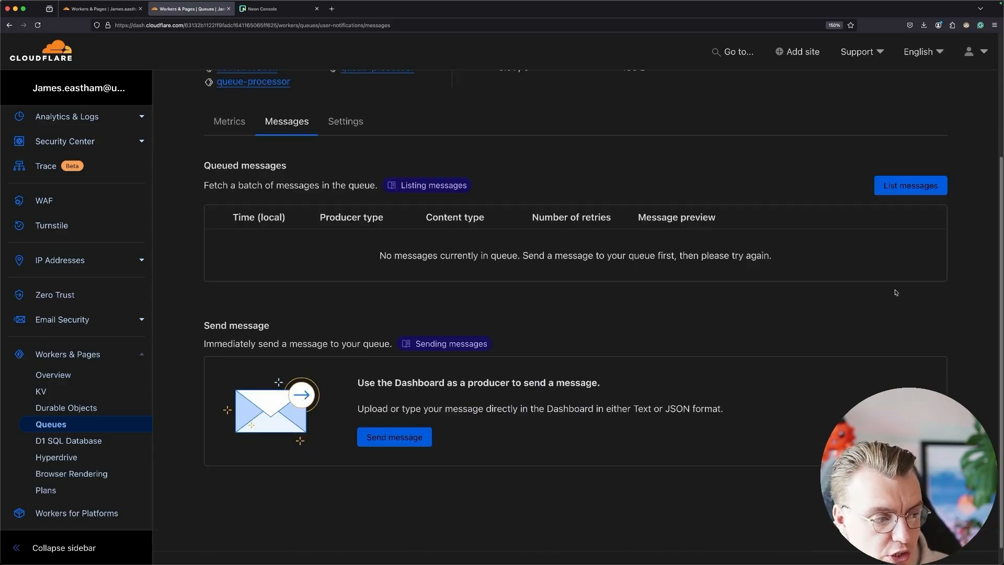
click(394, 436)
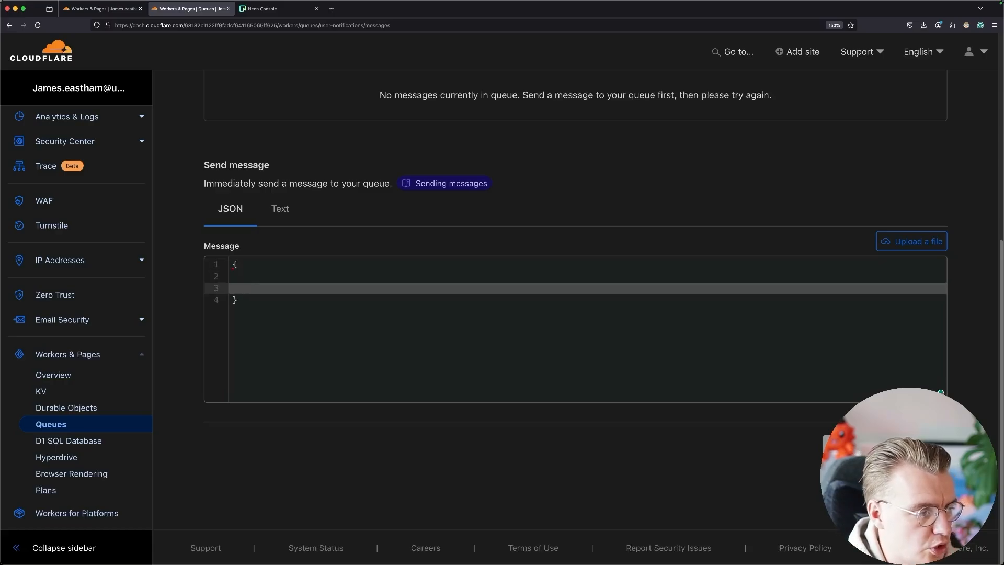
text("username": "hello youtube",)
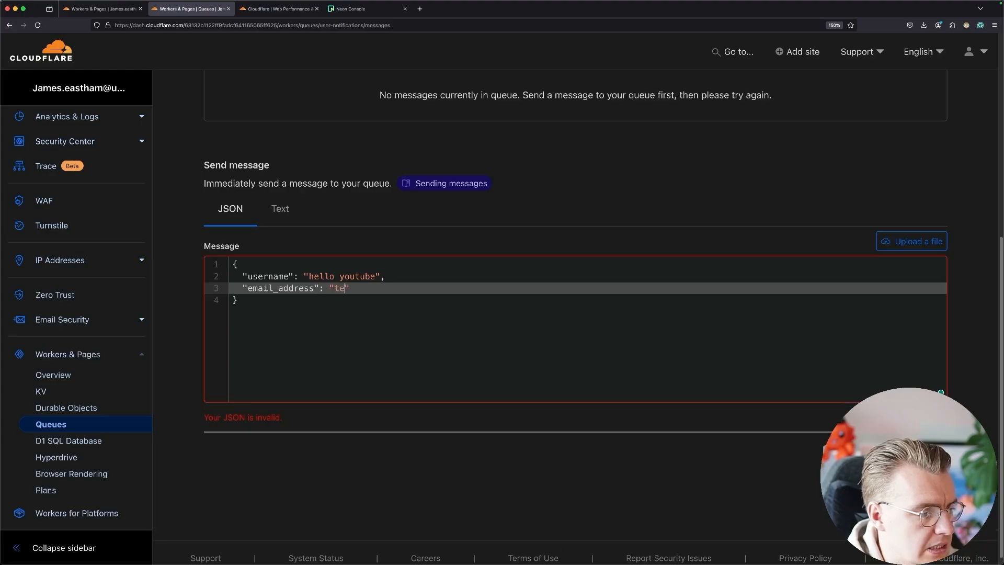
text(st@test.com)
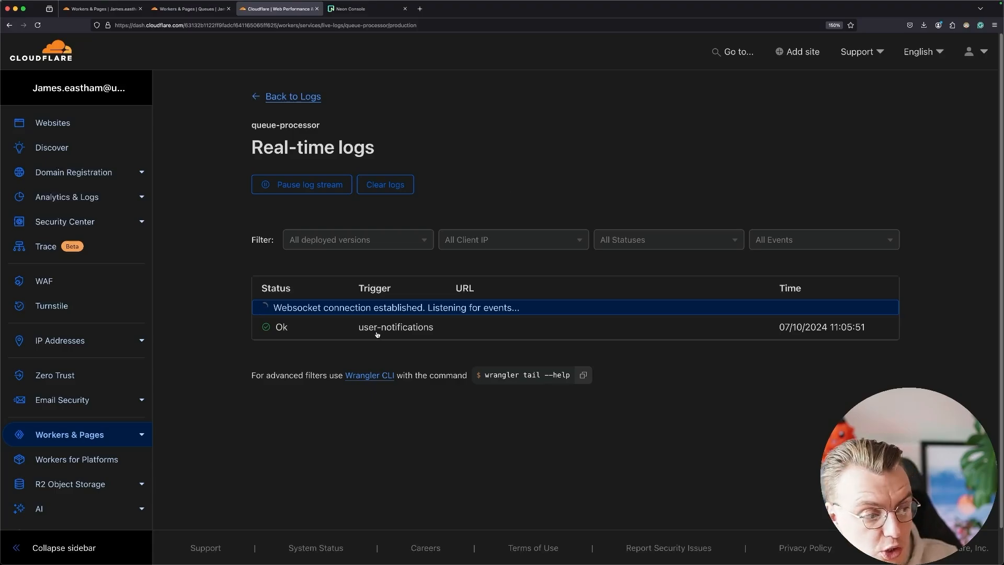
Step: Expand the log event showing the hello youtube message's 401 failure, then open the queue's Settings
click(395, 326)
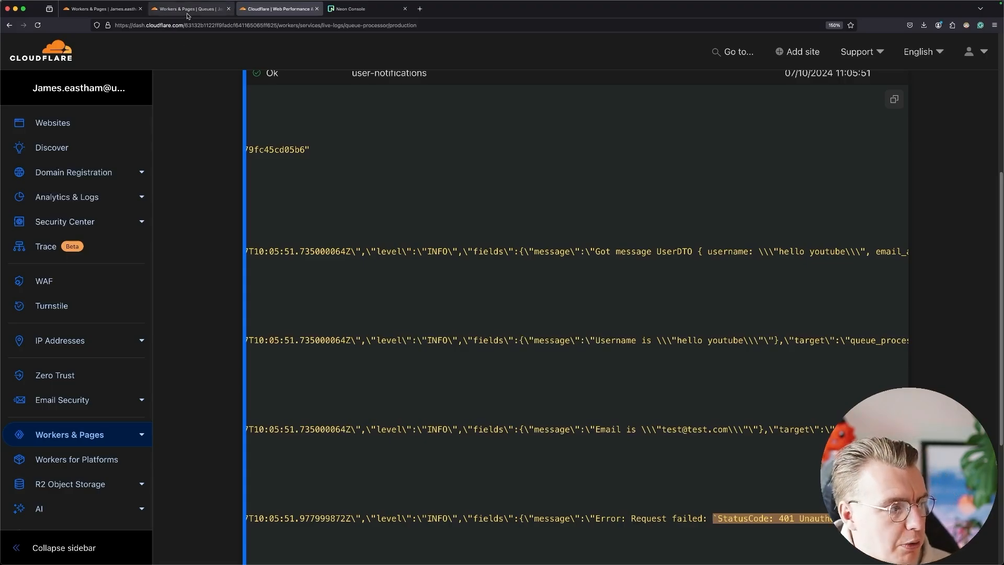
click(189, 8)
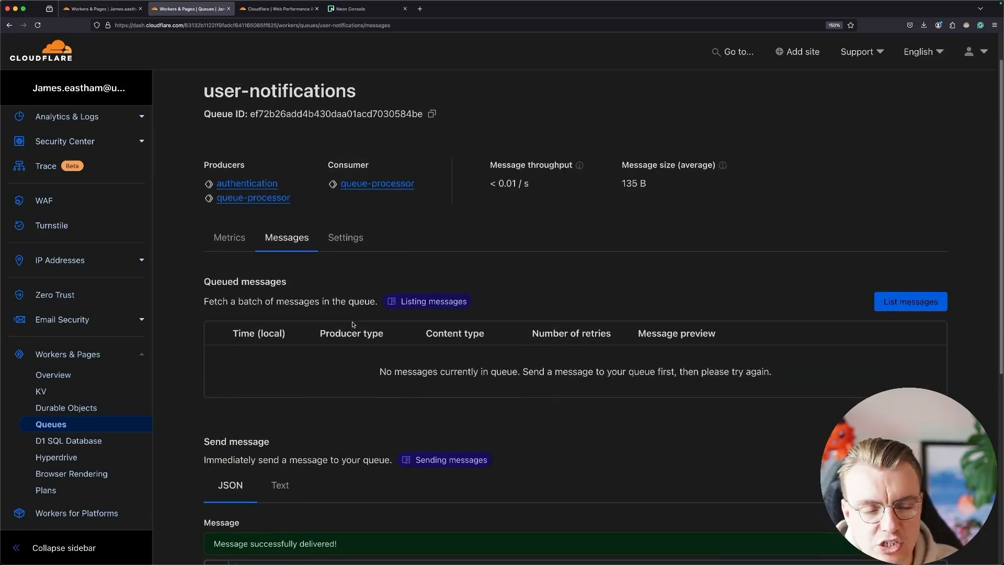
click(345, 238)
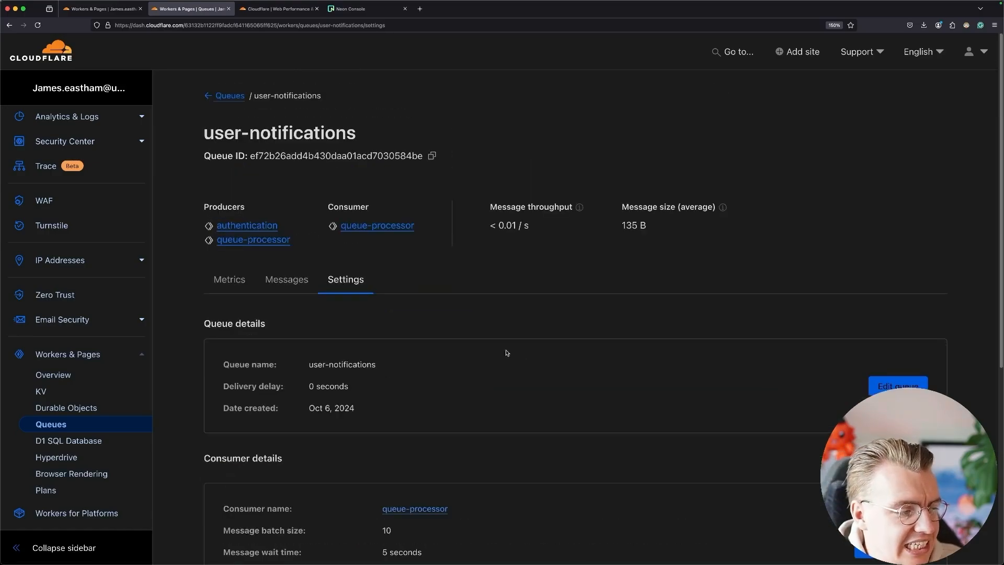